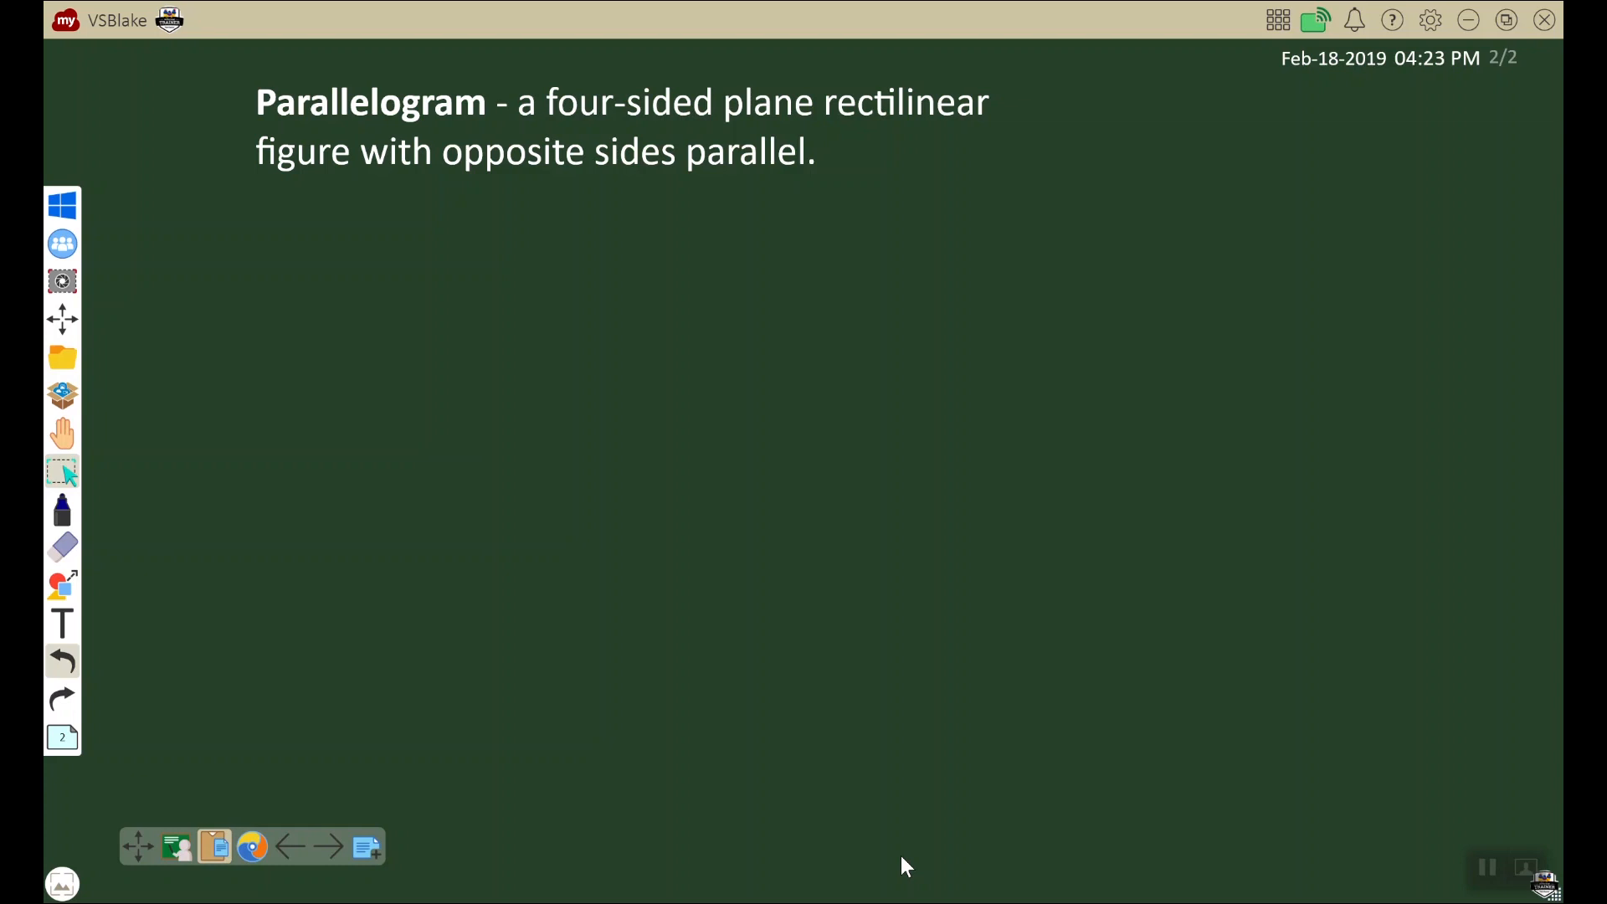
{"action": "mouse_move", "coordinate": [579, 541]}
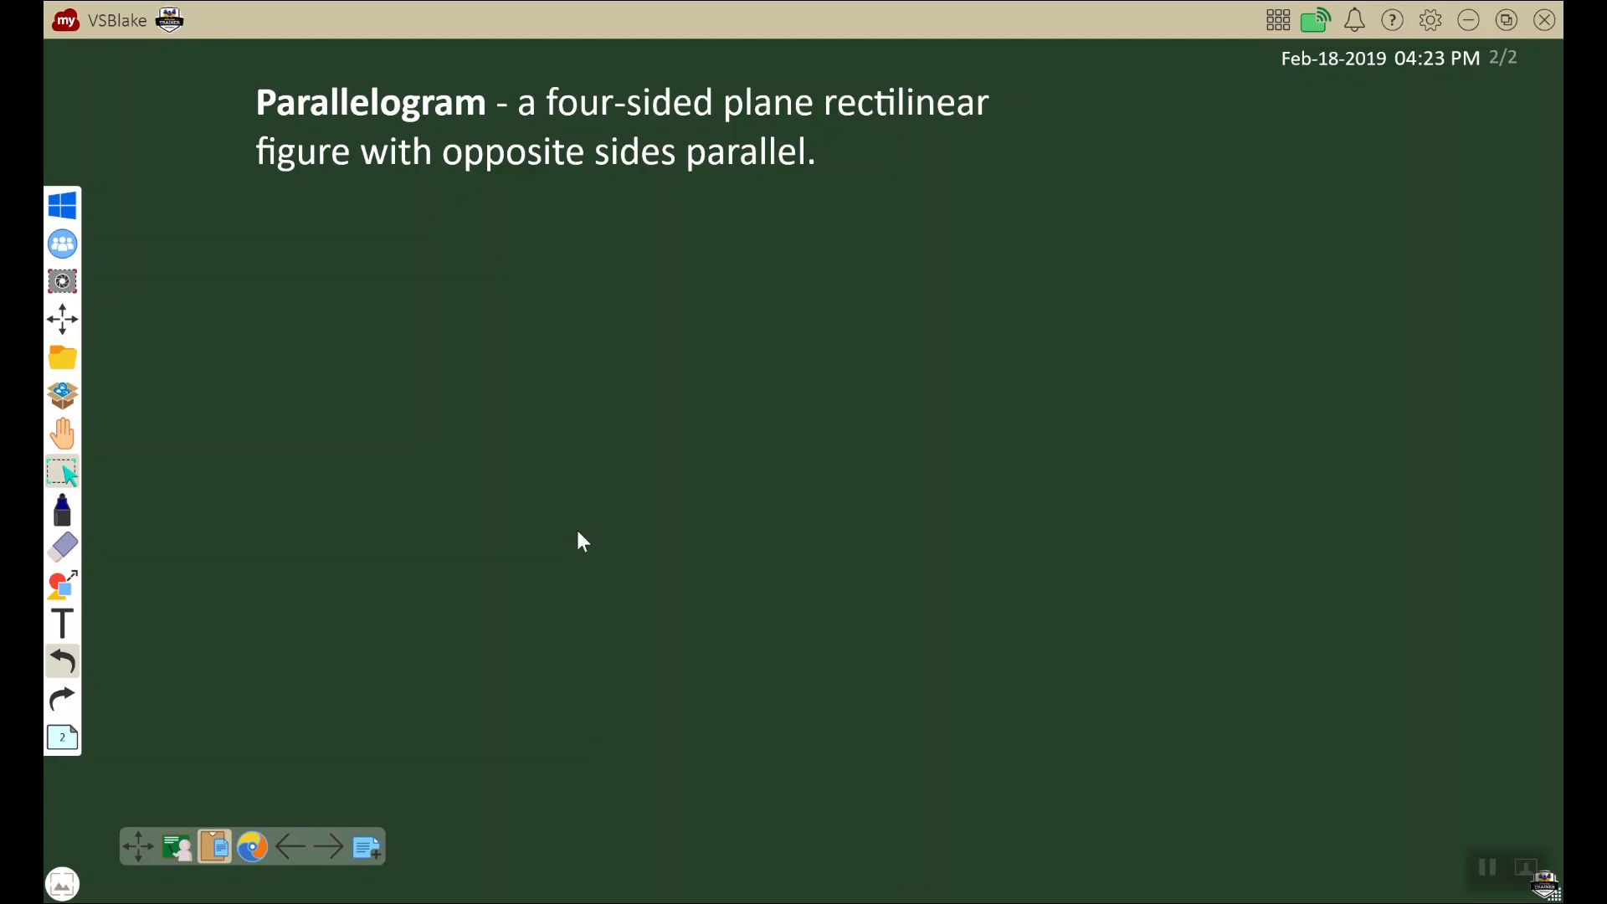
{"action": "mouse_move", "coordinate": [574, 532]}
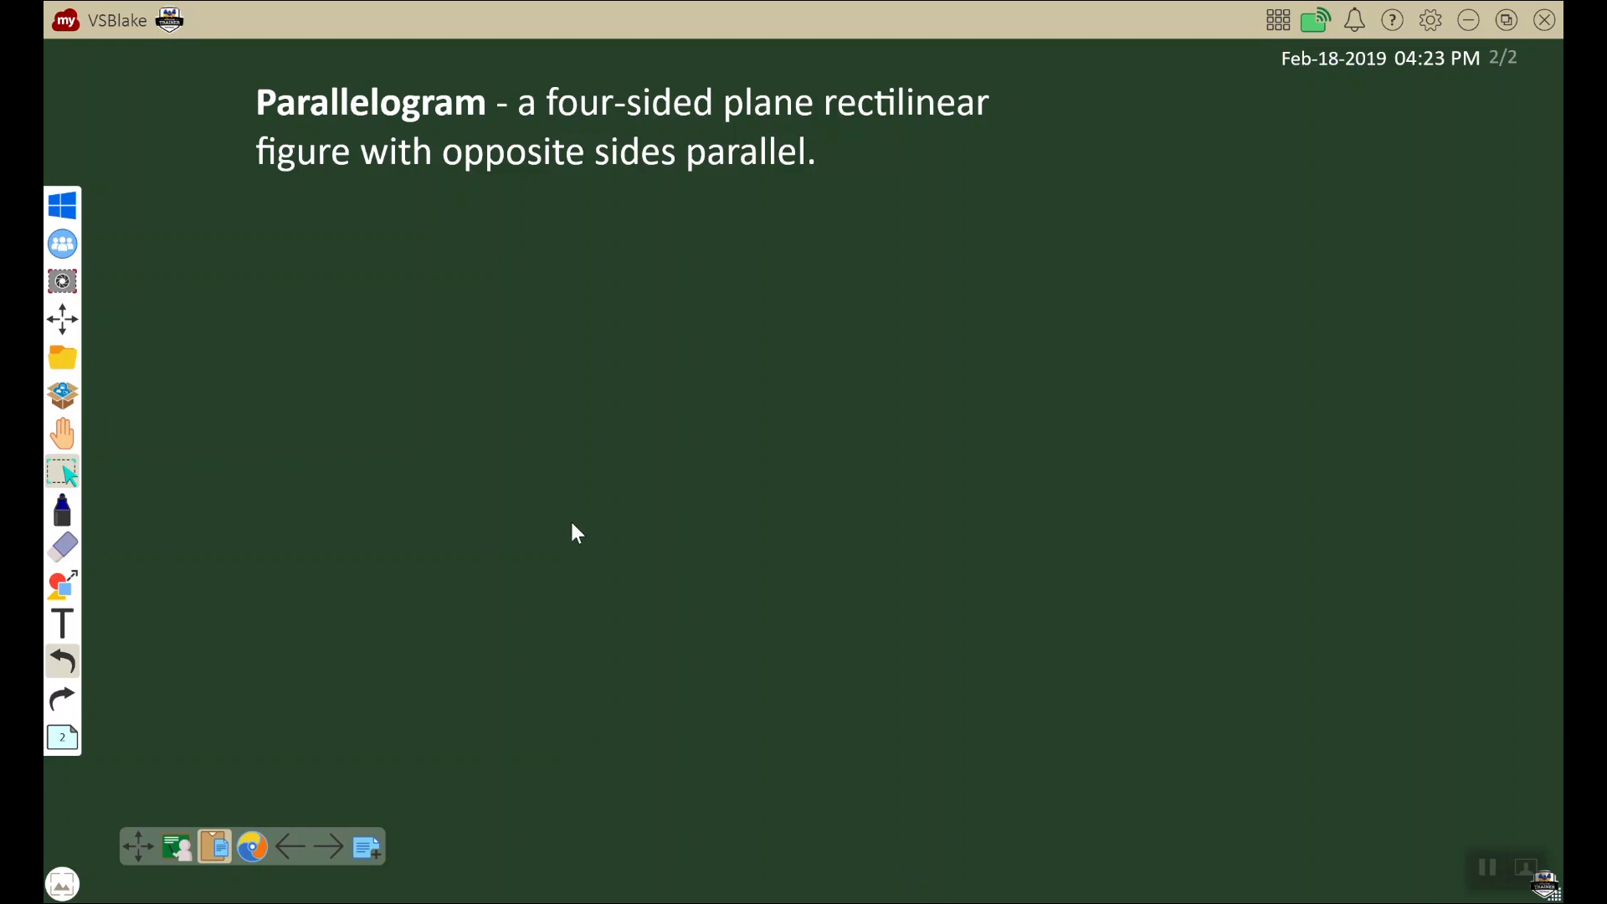
{"action": "mouse_move", "coordinate": [252, 845]}
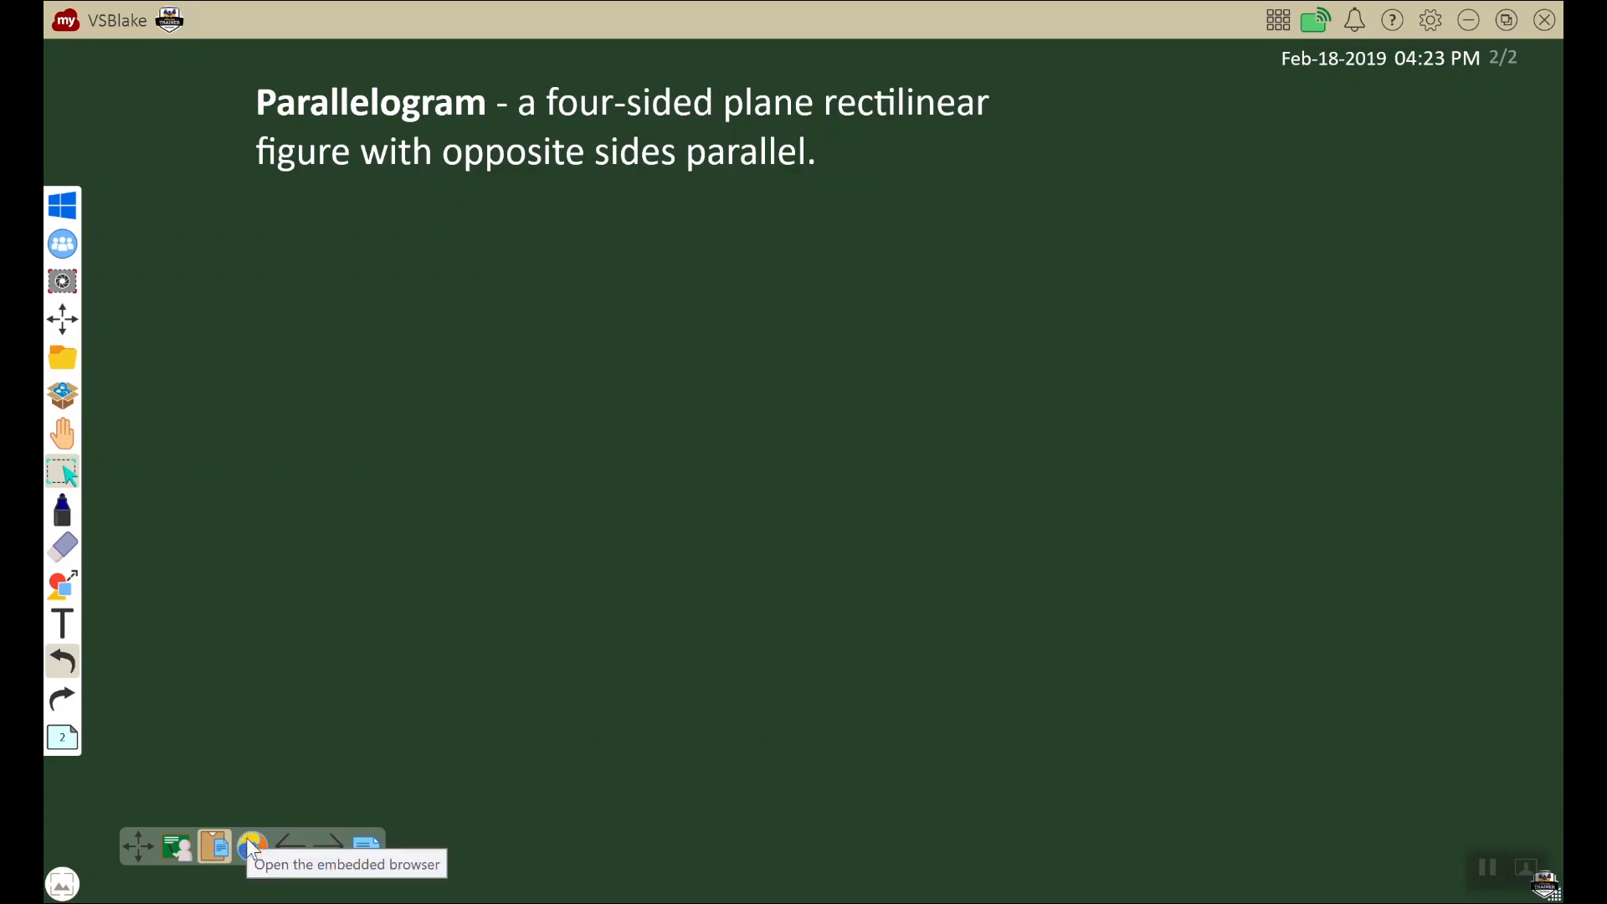
Step: Search Google for 'parallelogram' in the embedded browser and show image results
{"action": "left_click", "coordinate": [252, 844]}
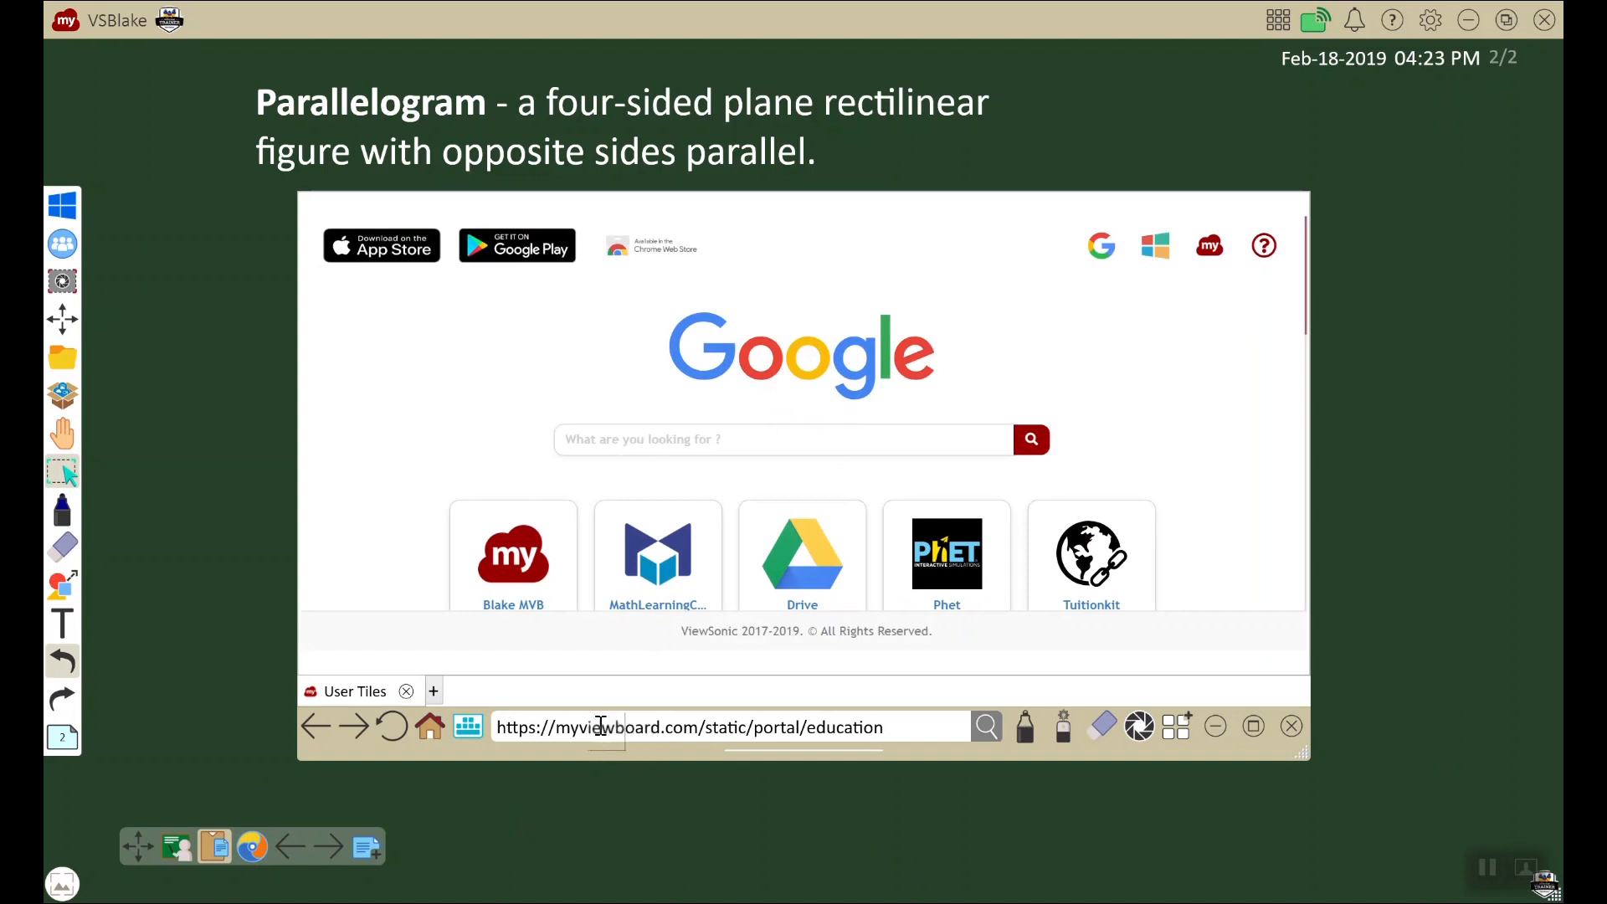
{"action": "type", "text": "parale"}
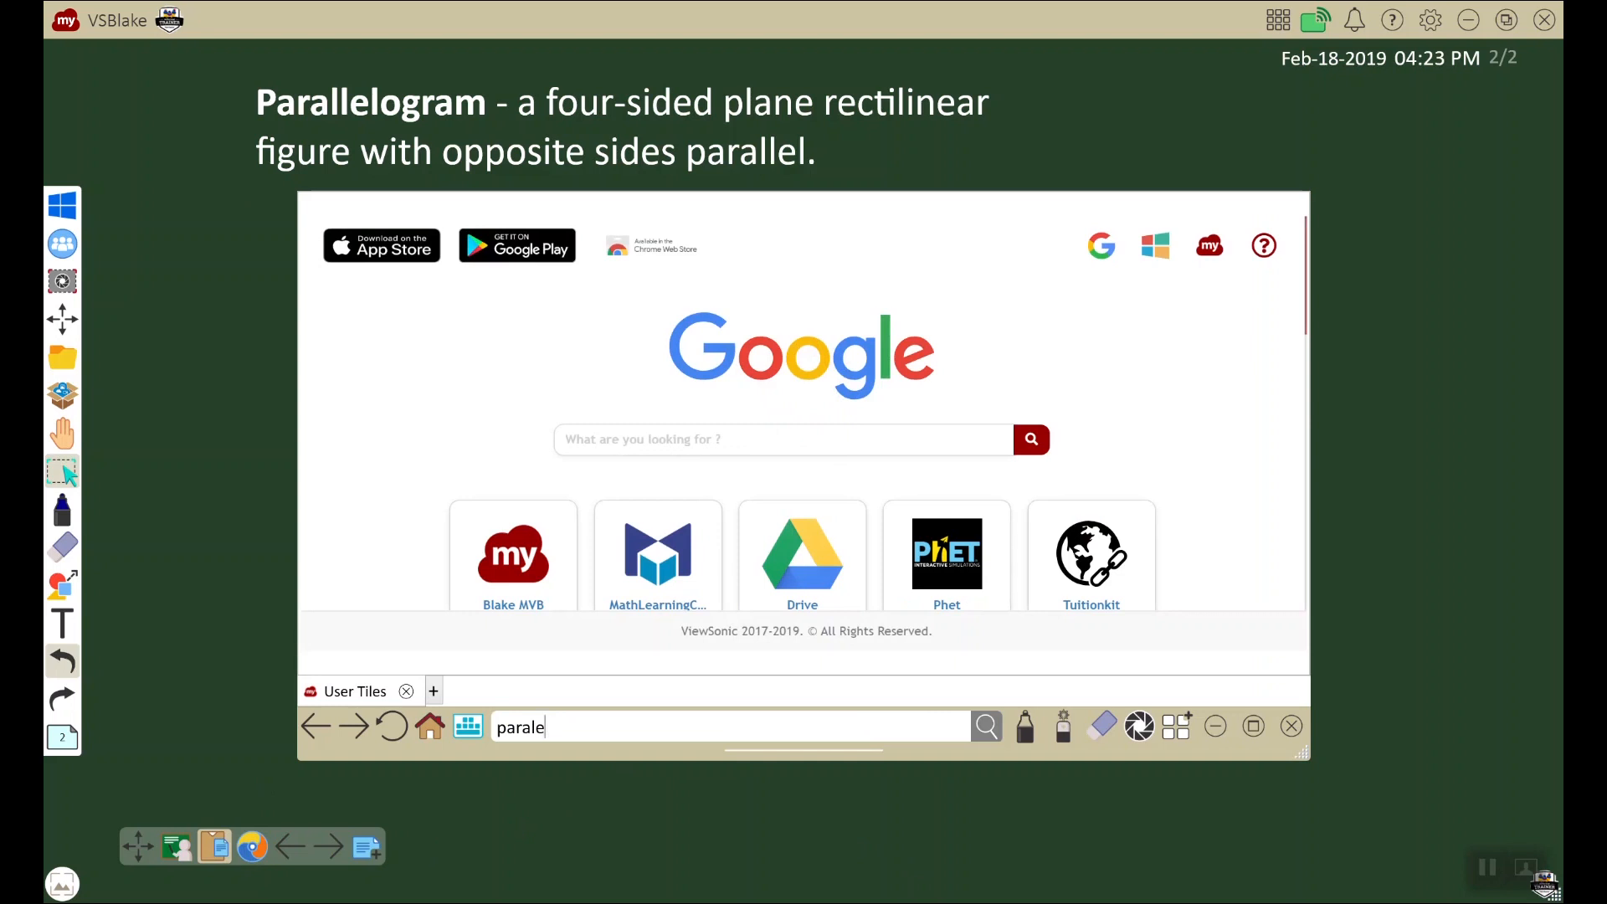
{"action": "type", "text": "llogram"}
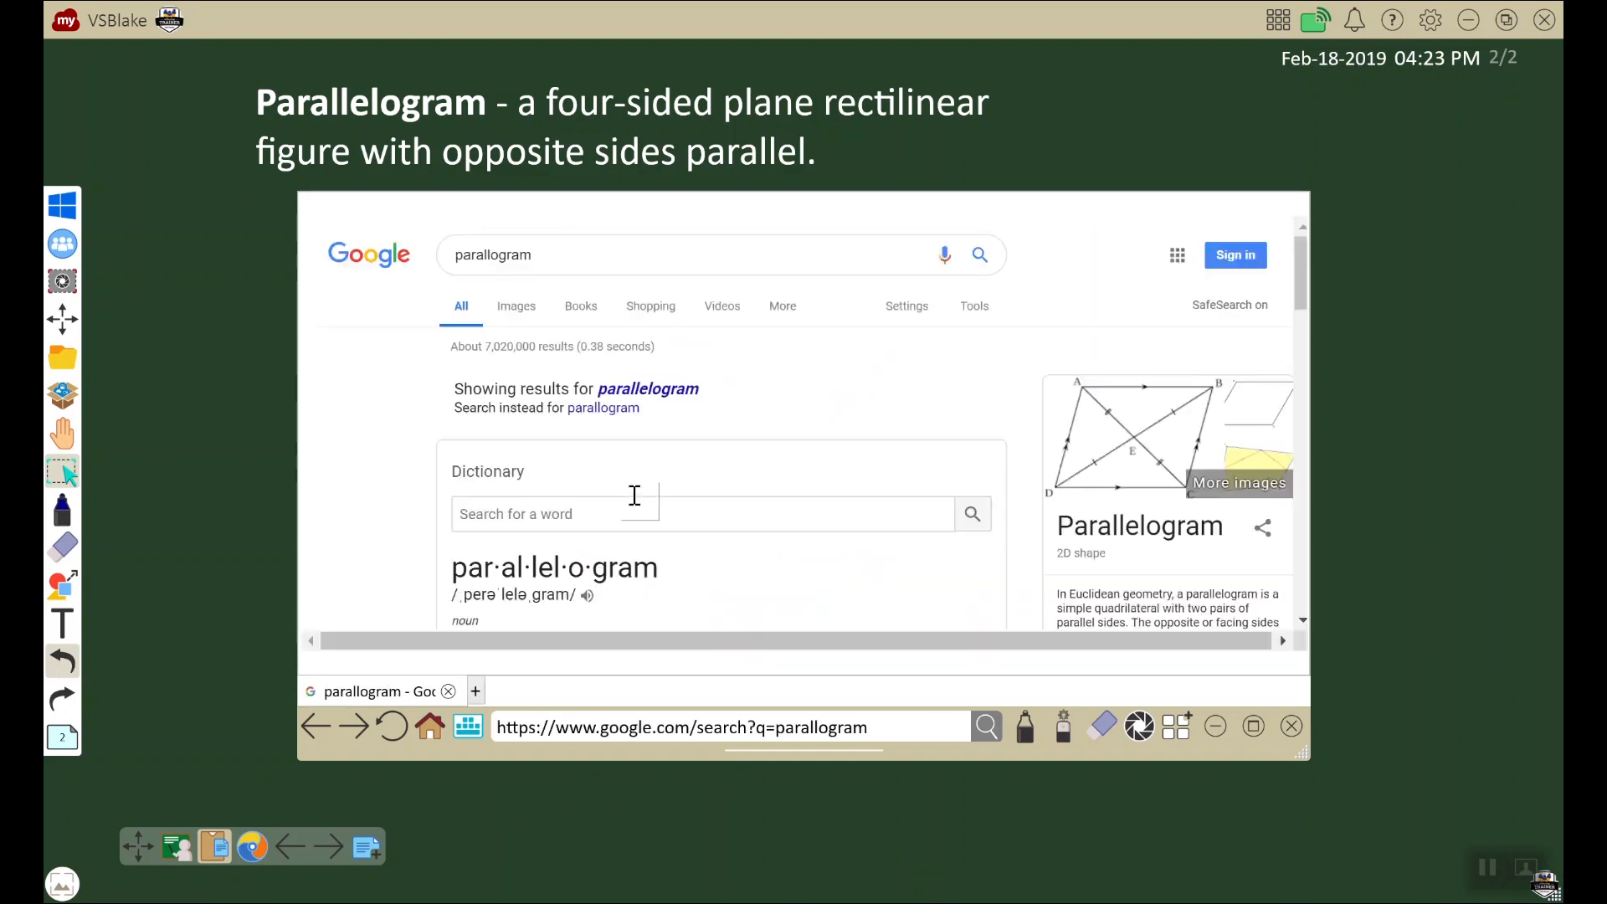
{"action": "left_click", "coordinate": [512, 305]}
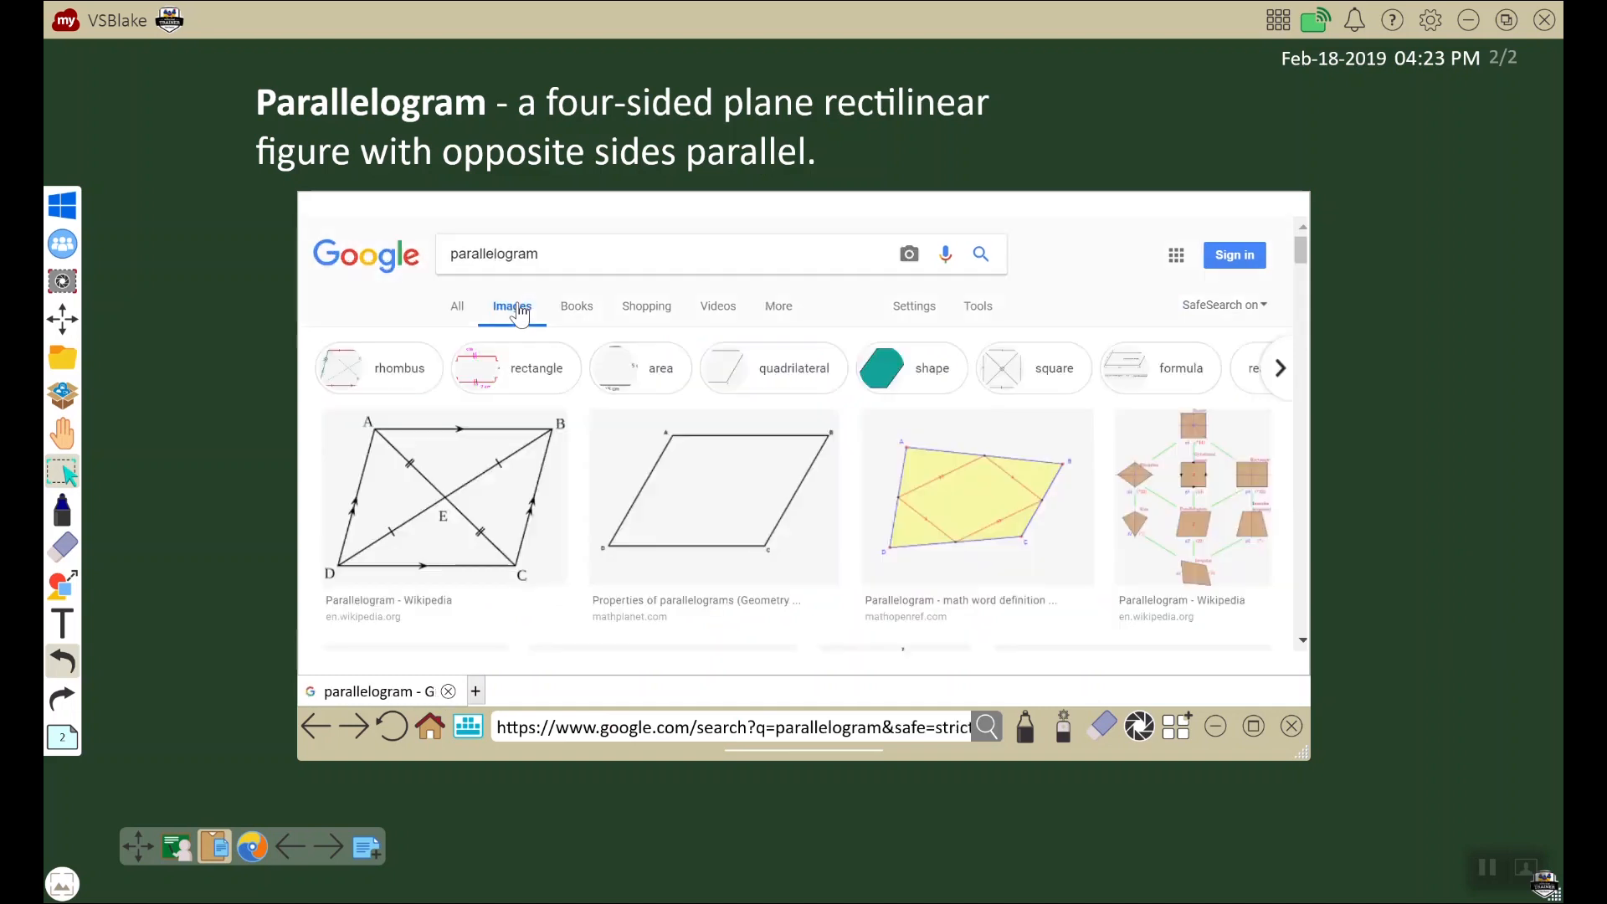
{"action": "mouse_move", "coordinate": [223, 477]}
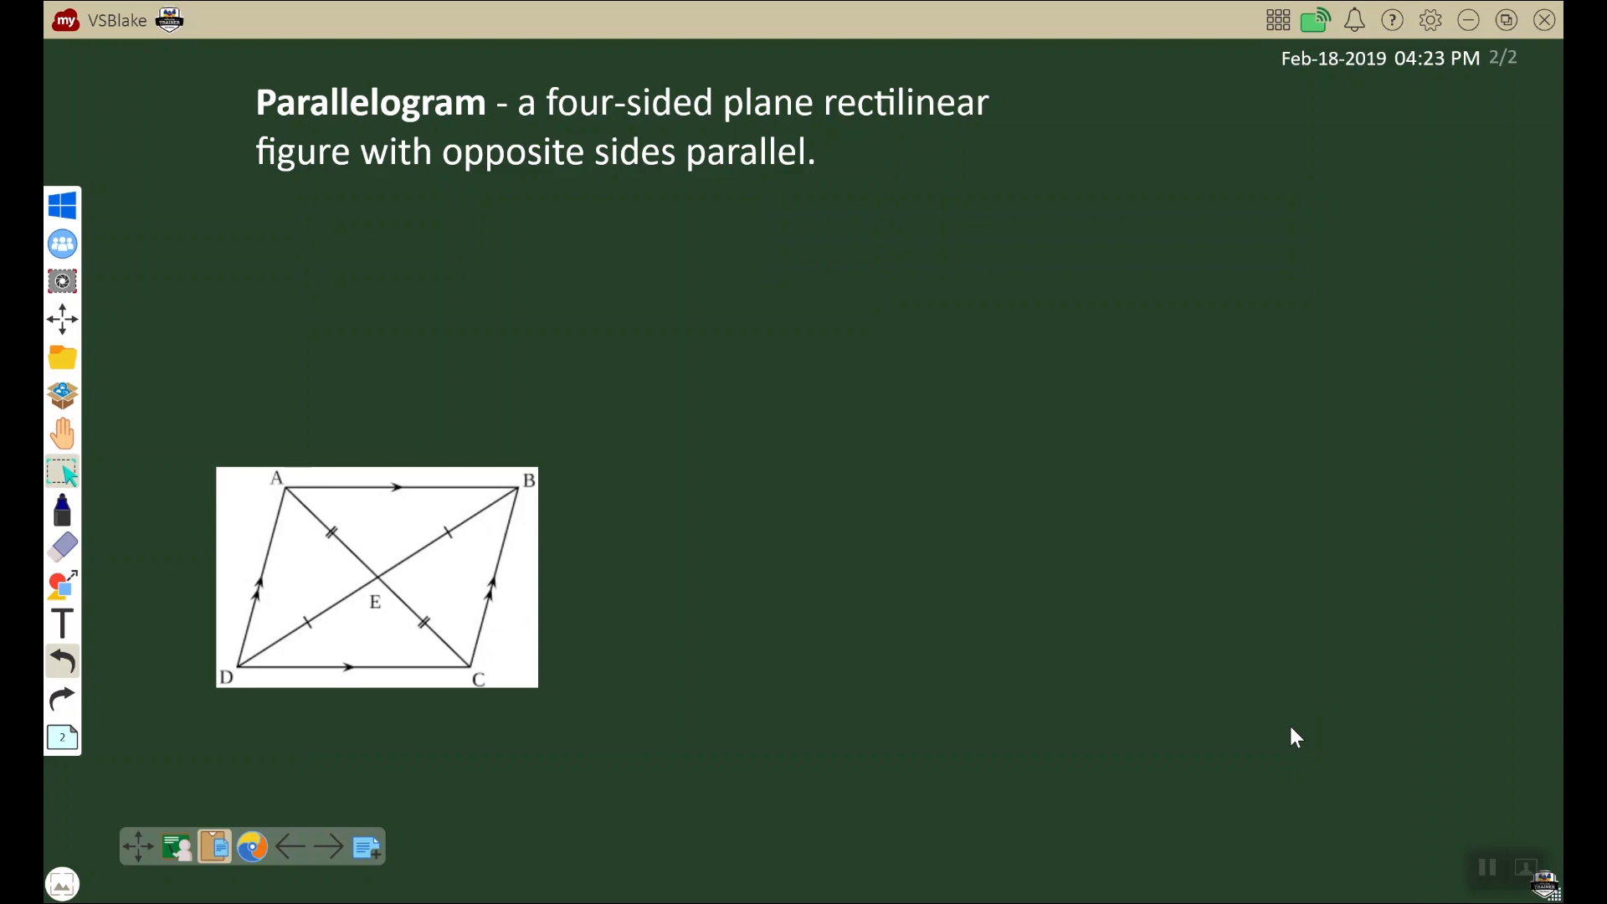
Step: Select the parallelogram diagram and drag its corner handle to enlarge it
{"action": "left_click", "coordinate": [377, 578]}
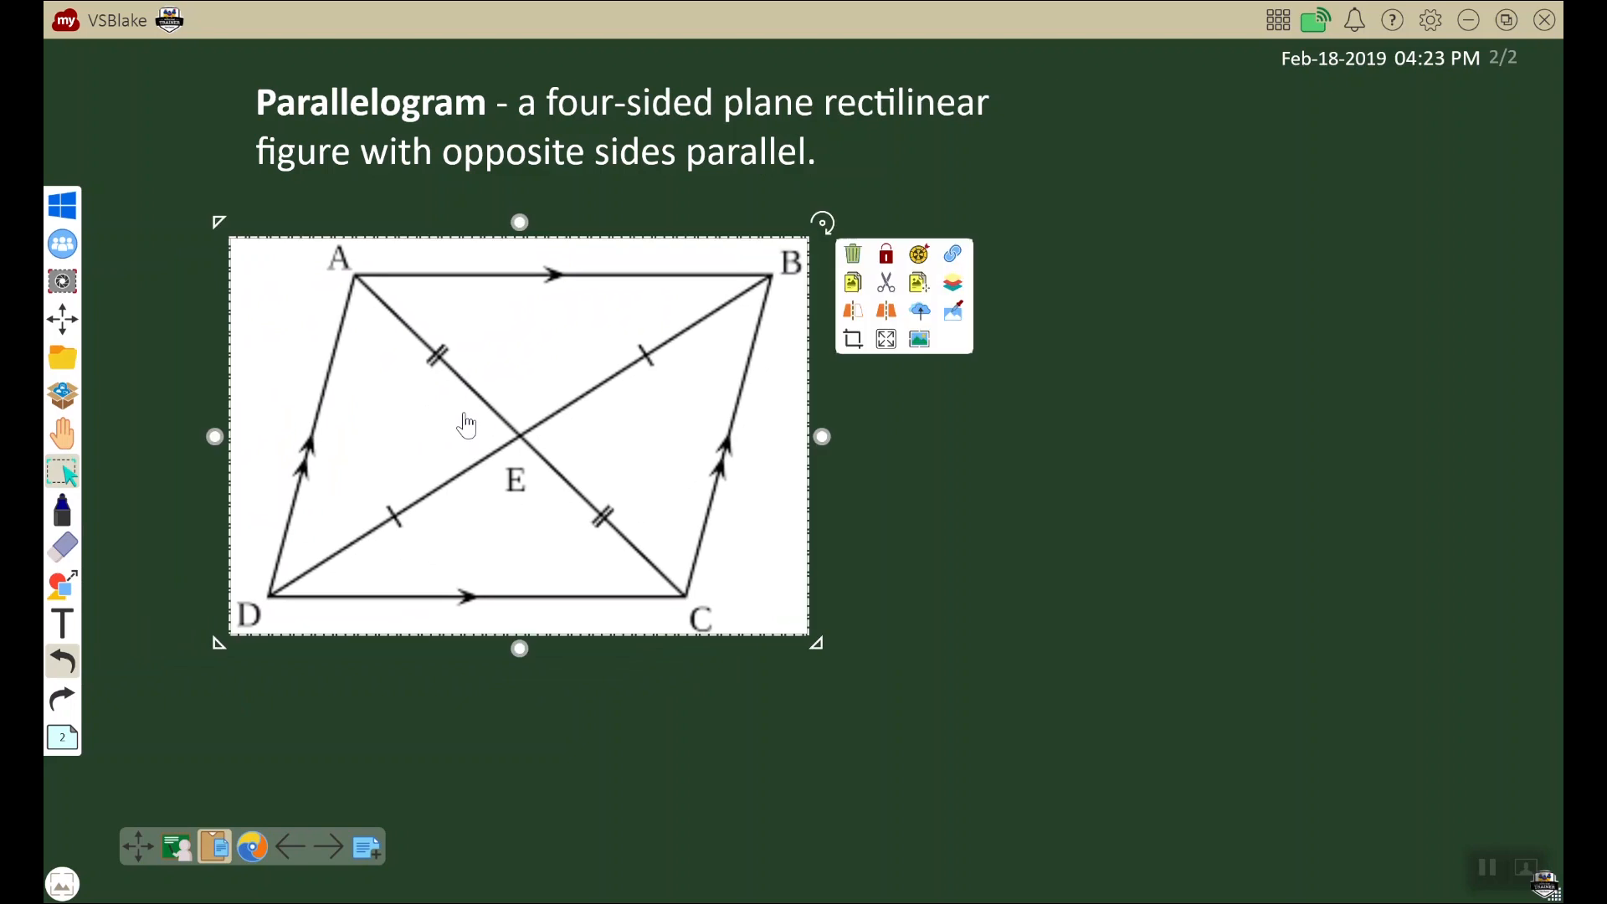
{"action": "mouse_move", "coordinate": [62, 472]}
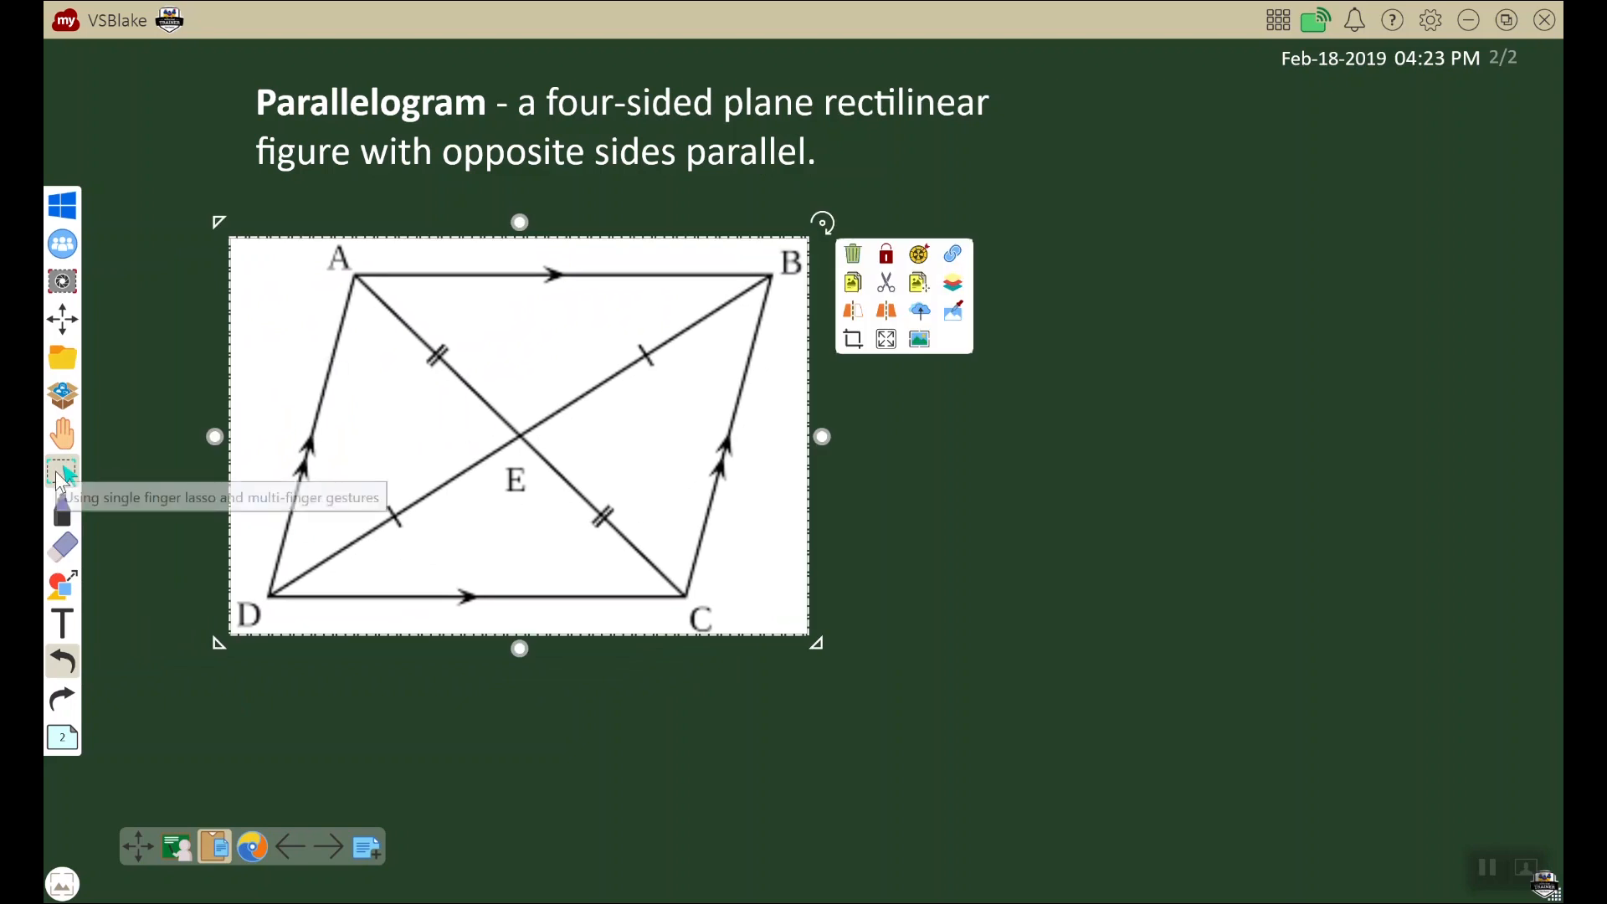
{"action": "left_click", "coordinate": [584, 321]}
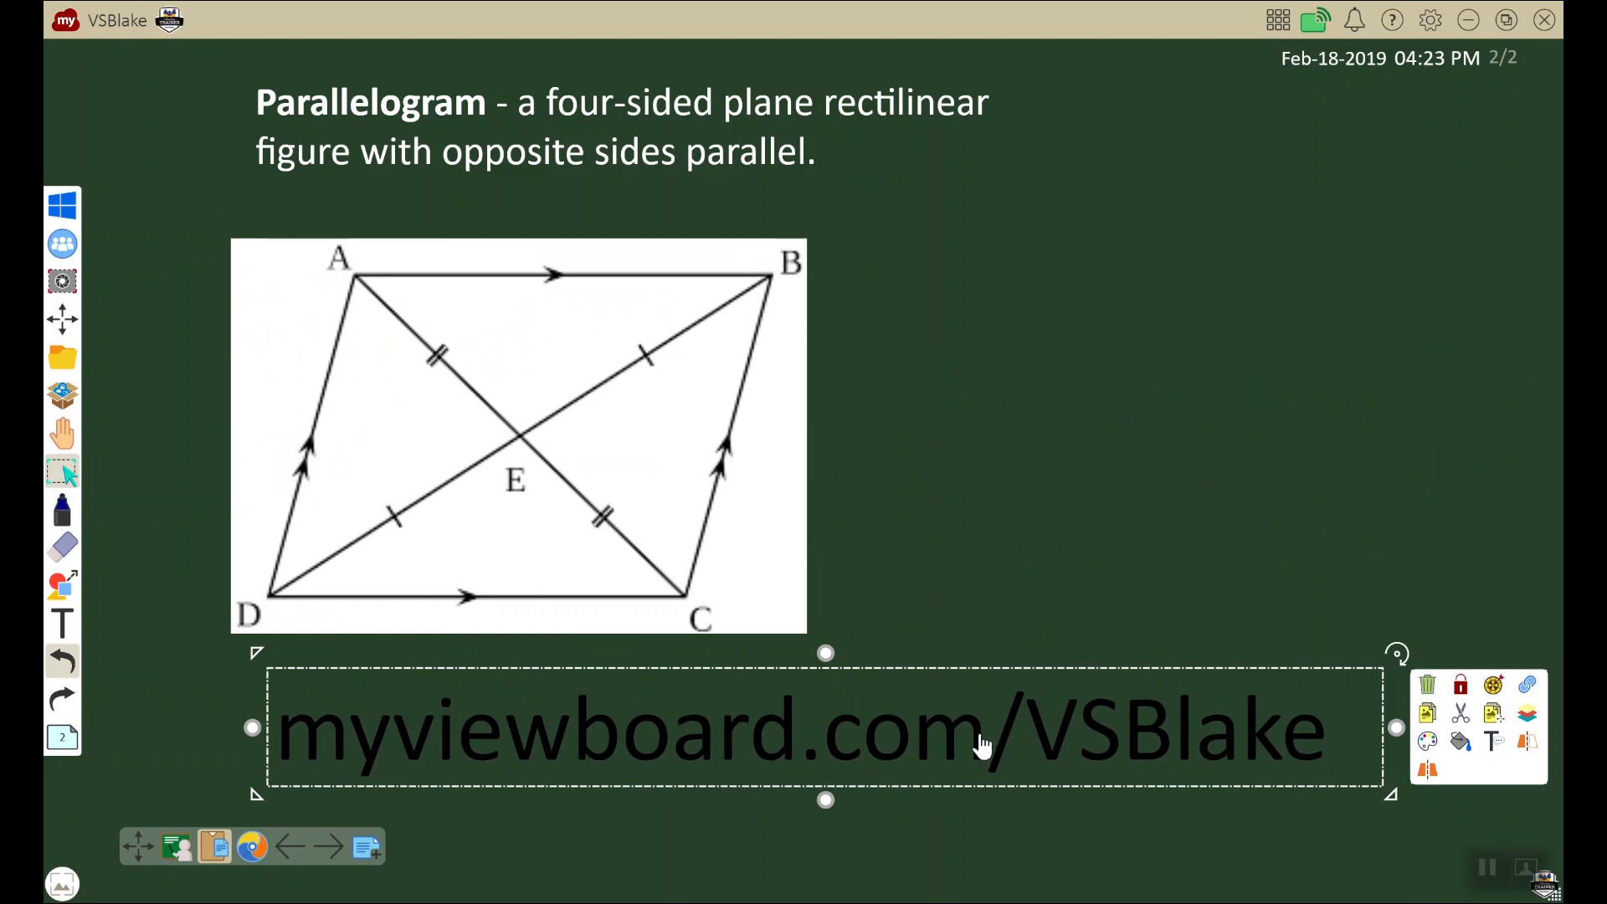
{"action": "mouse_move", "coordinate": [380, 758]}
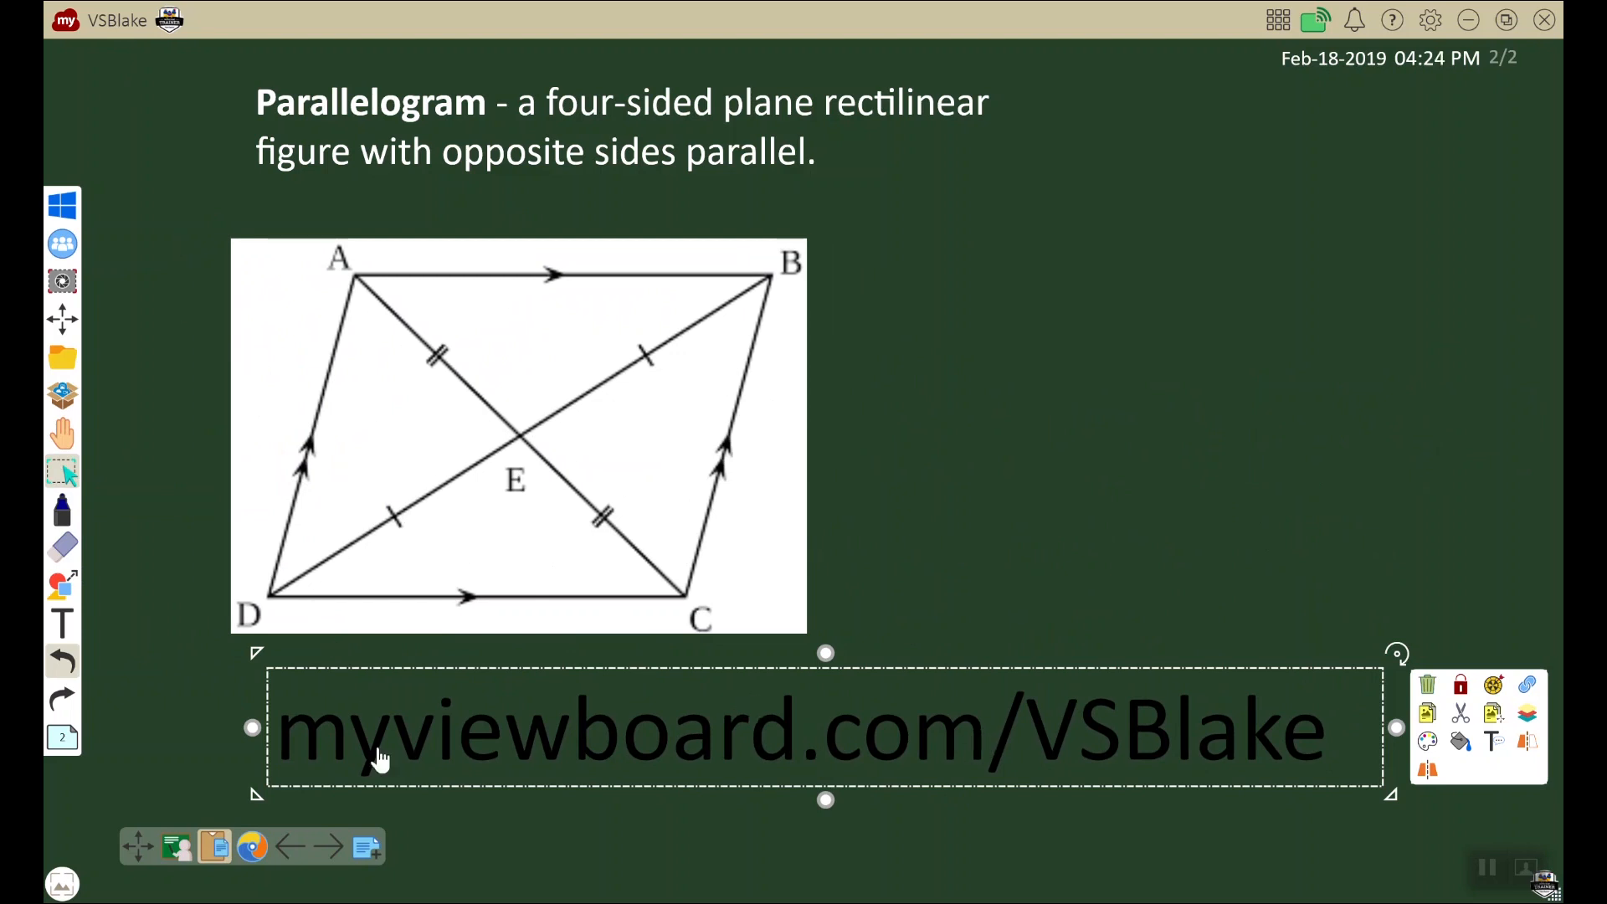
{"action": "mouse_move", "coordinate": [1071, 743]}
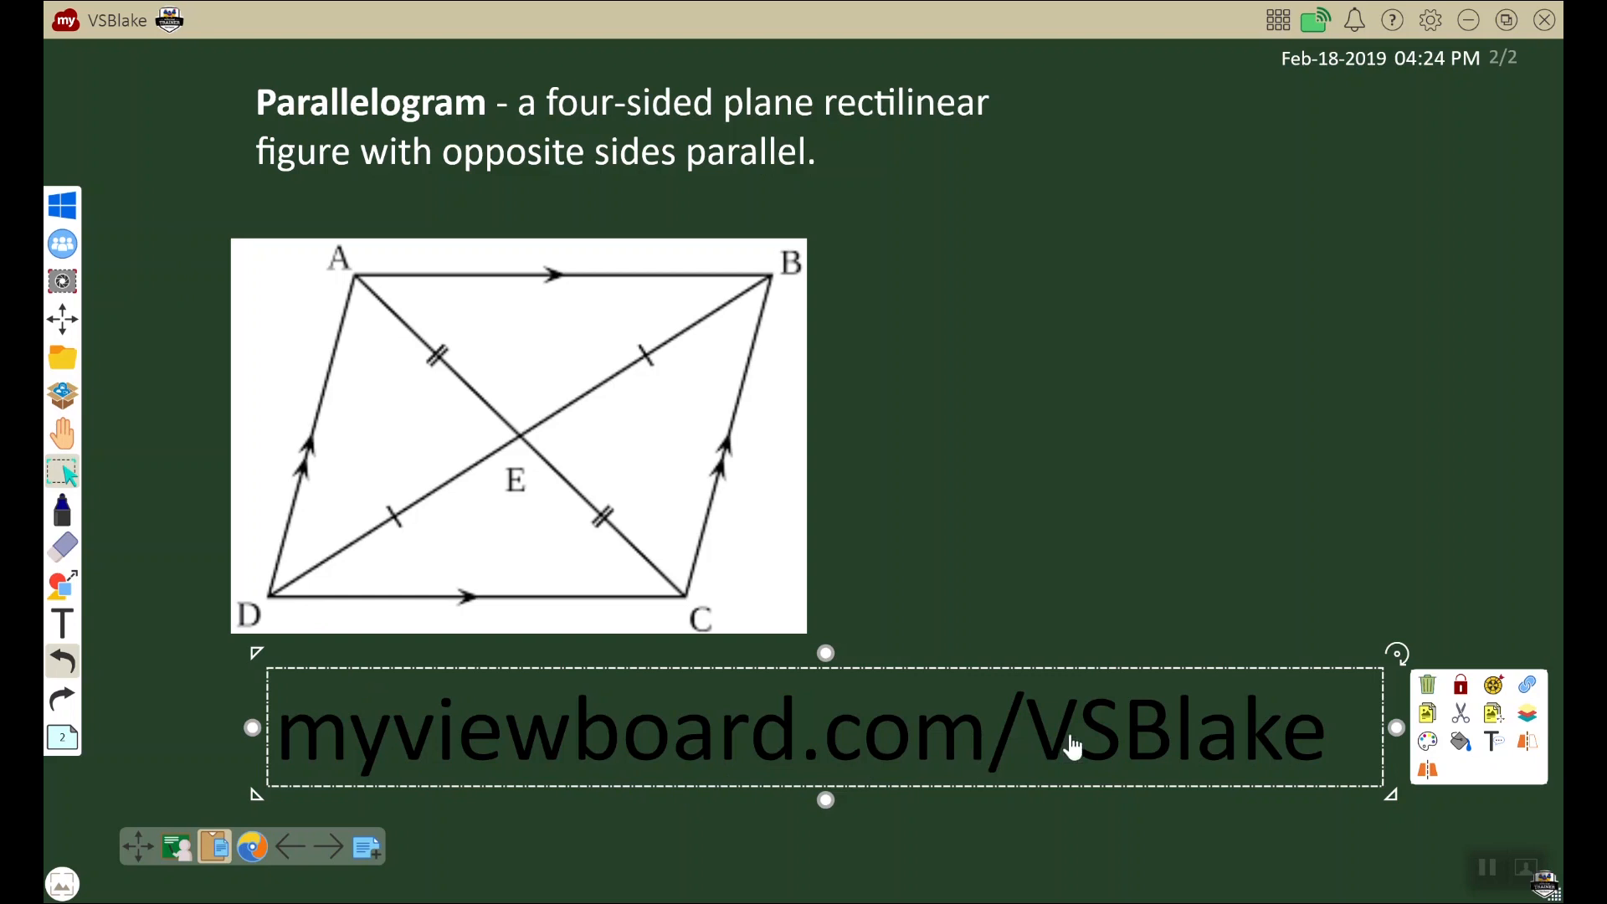
{"action": "mouse_move", "coordinate": [117, 48]}
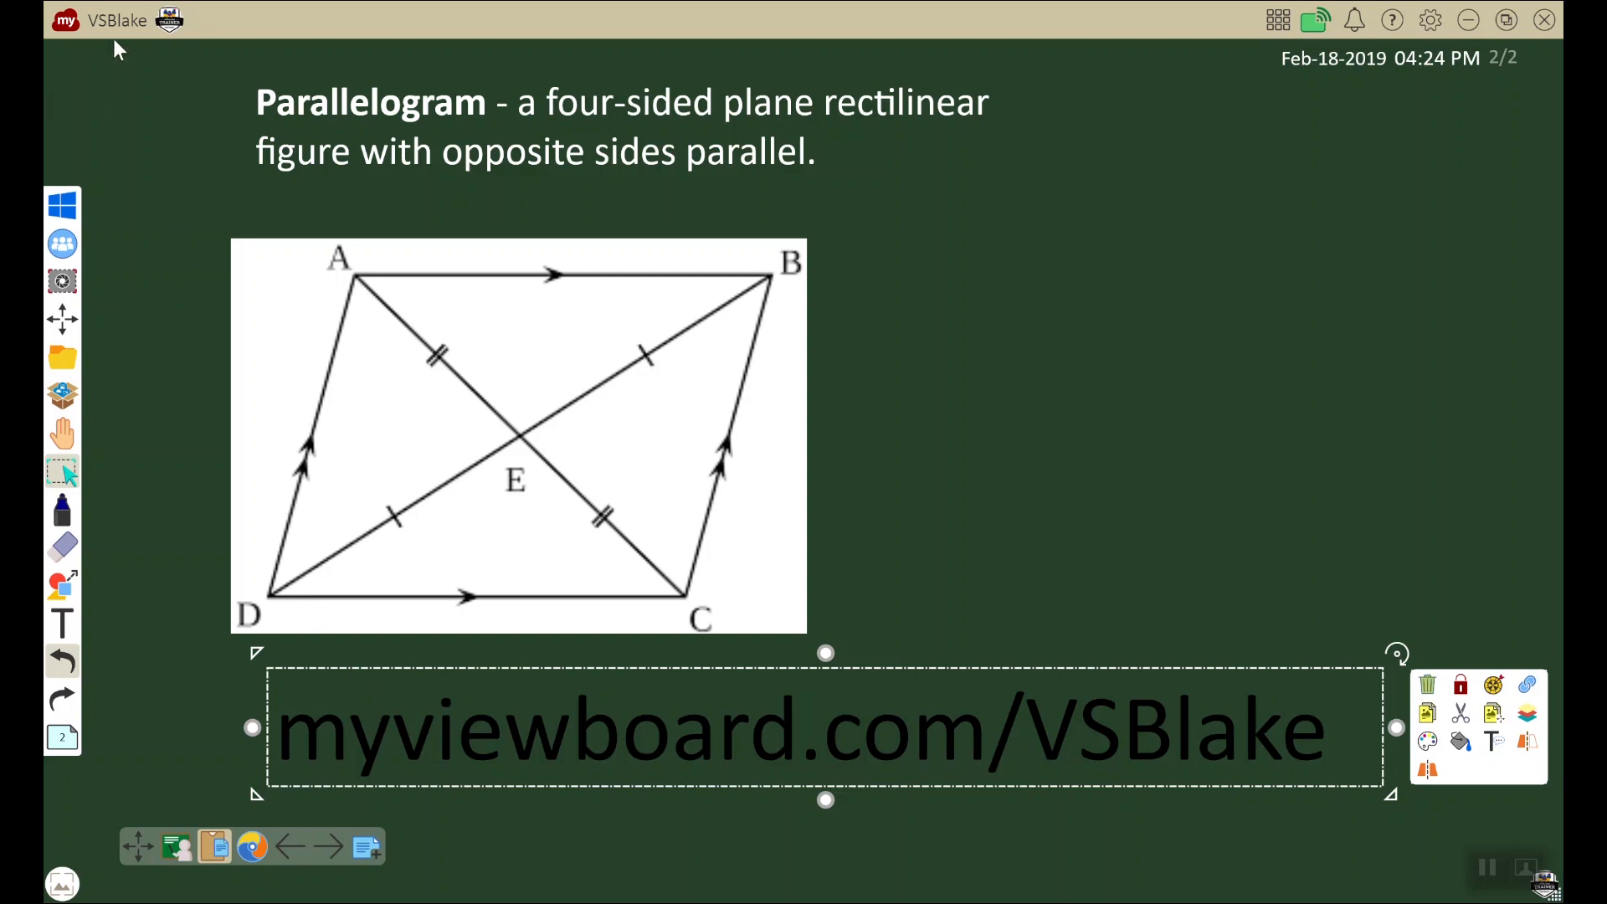
{"action": "mouse_move", "coordinate": [586, 689]}
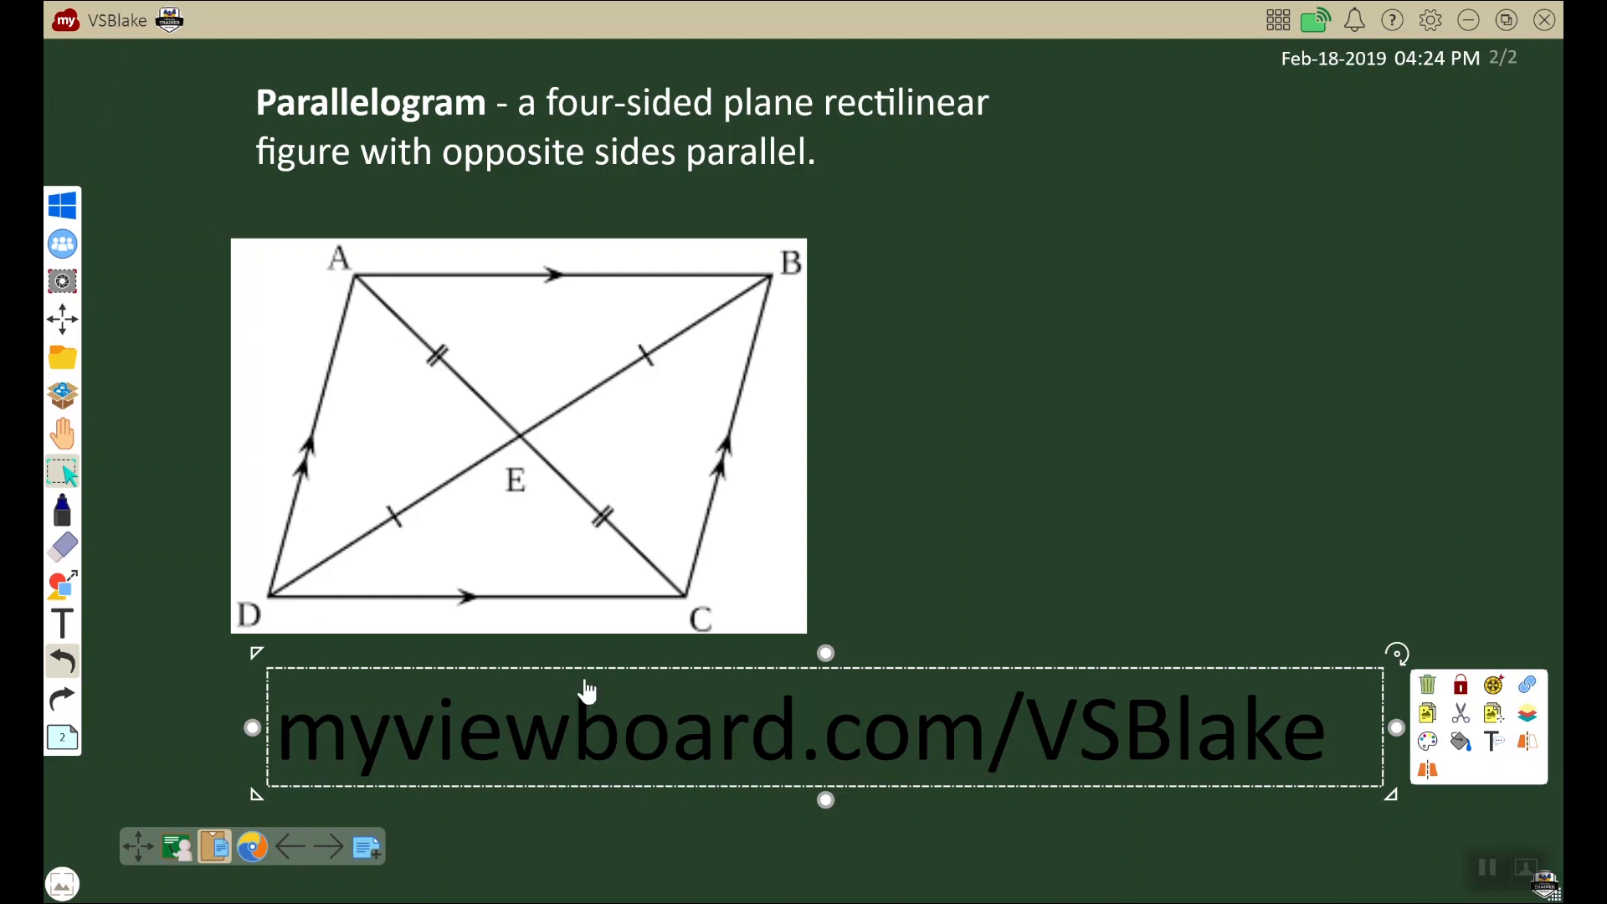
{"action": "mouse_move", "coordinate": [587, 690]}
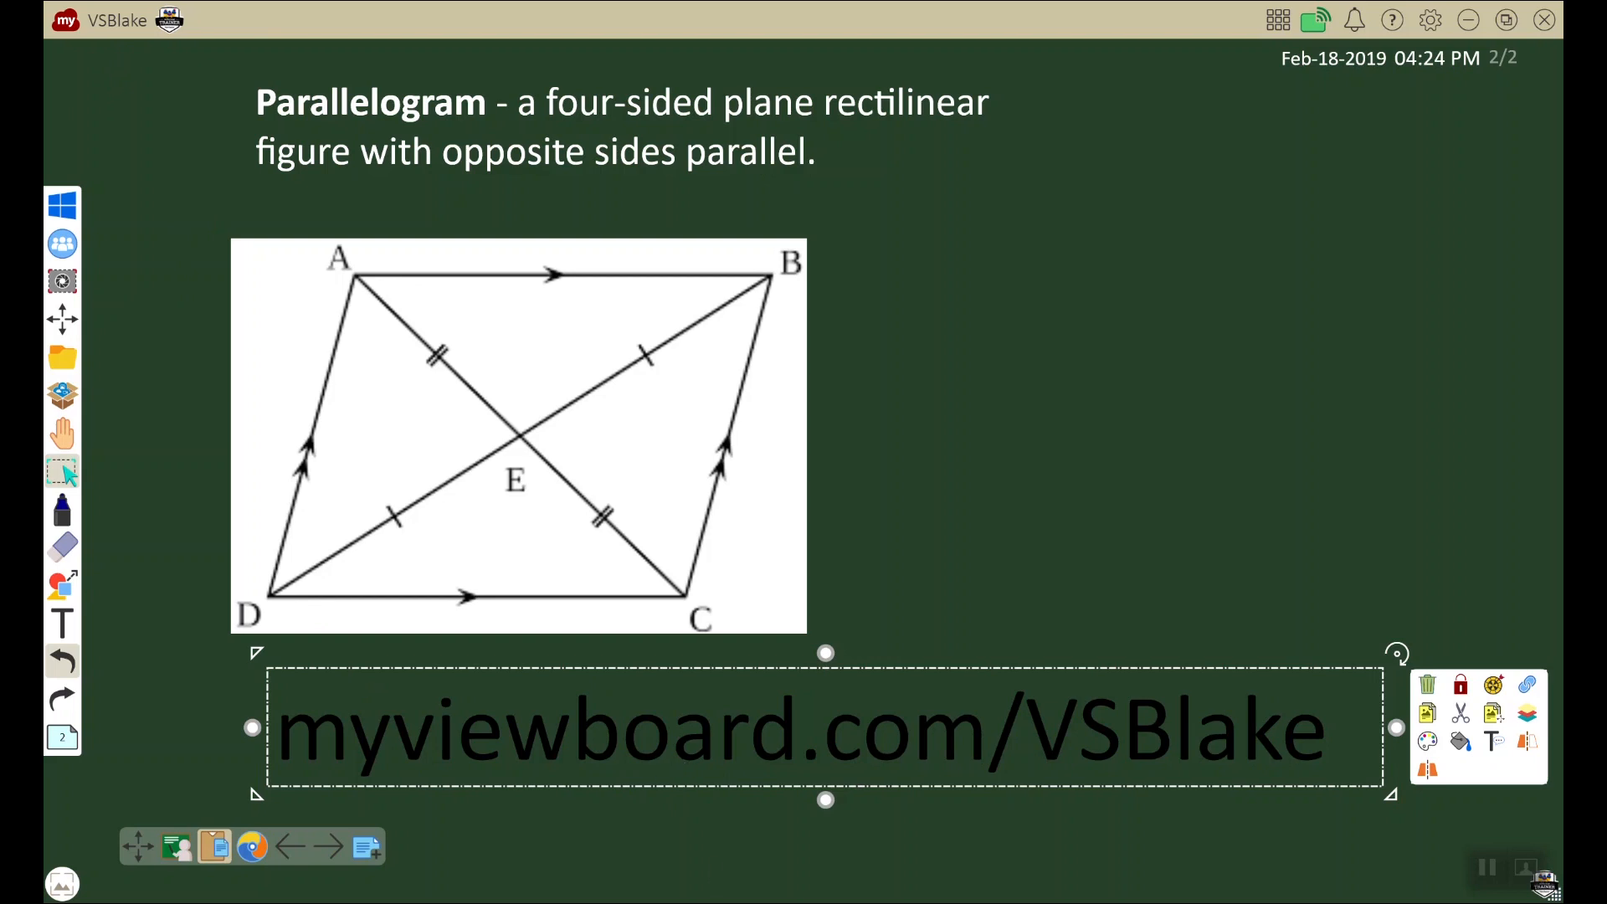
Step: Go to myviewboard.com/vsblake in a new incognito Chrome window
{"action": "right_click", "coordinate": [251, 845]}
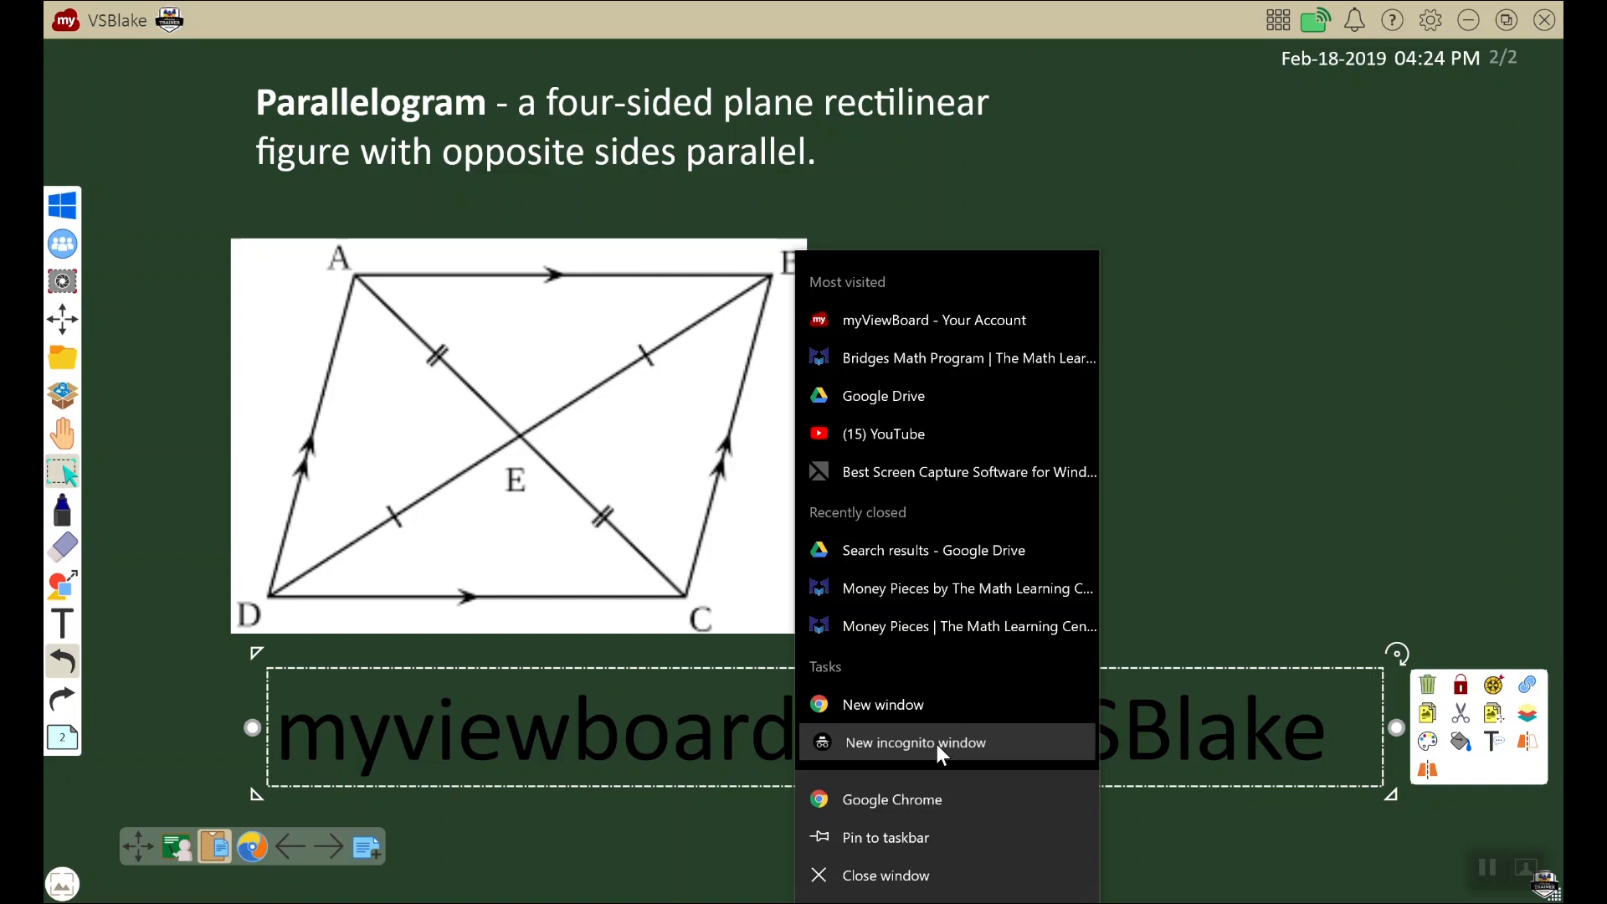
{"action": "left_click", "coordinate": [916, 741]}
{"action": "type", "text": "my"}
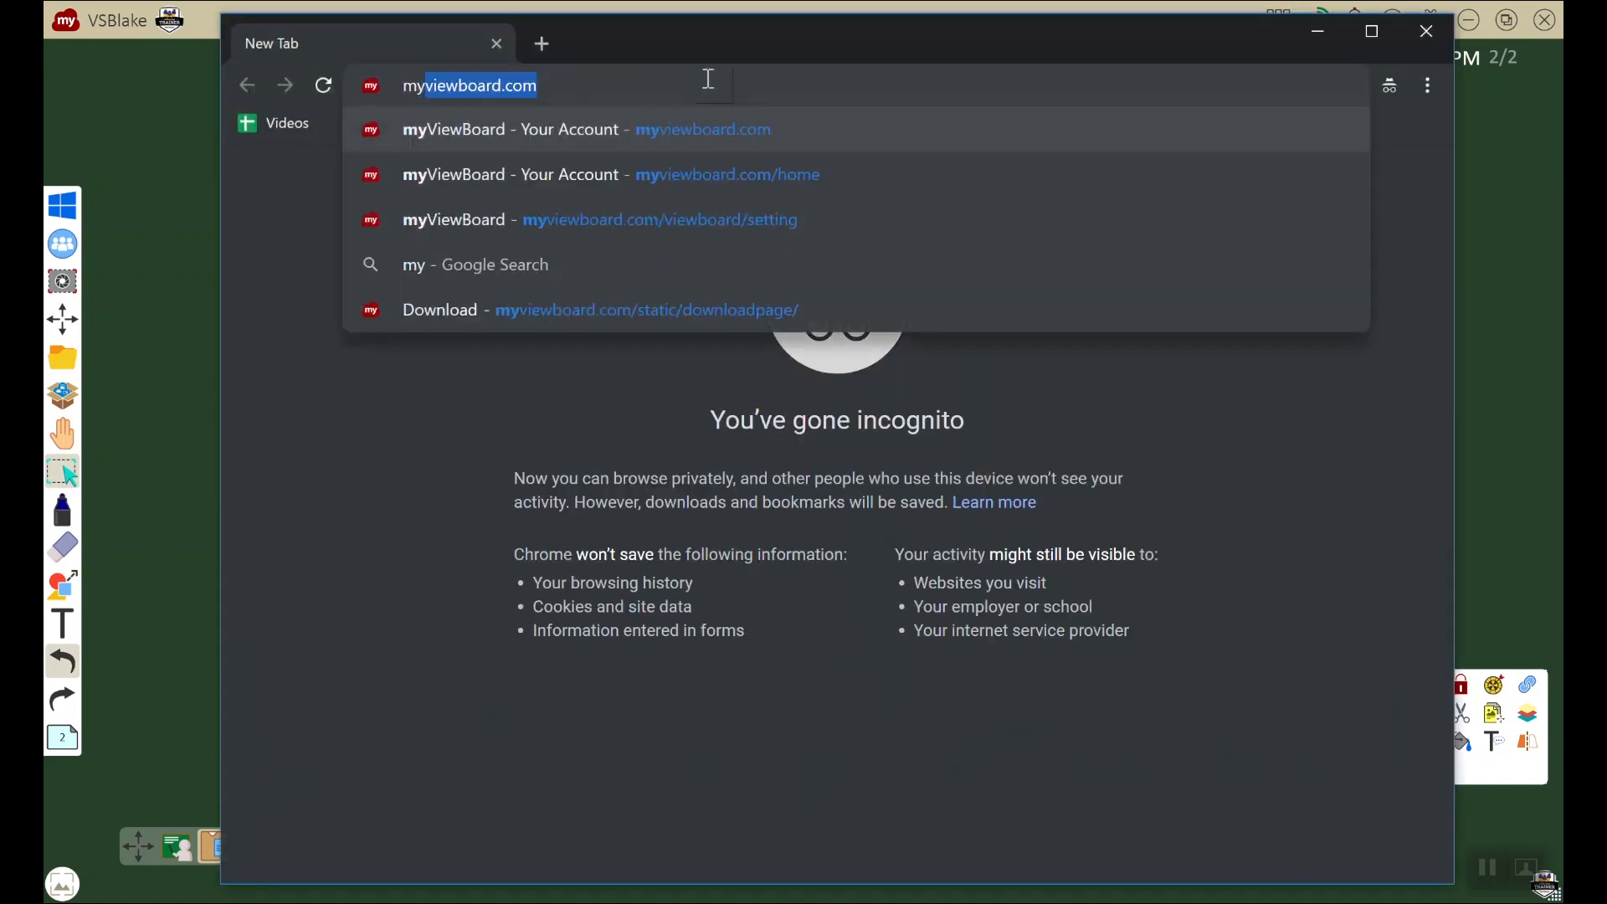
{"action": "type", "text": "/v"}
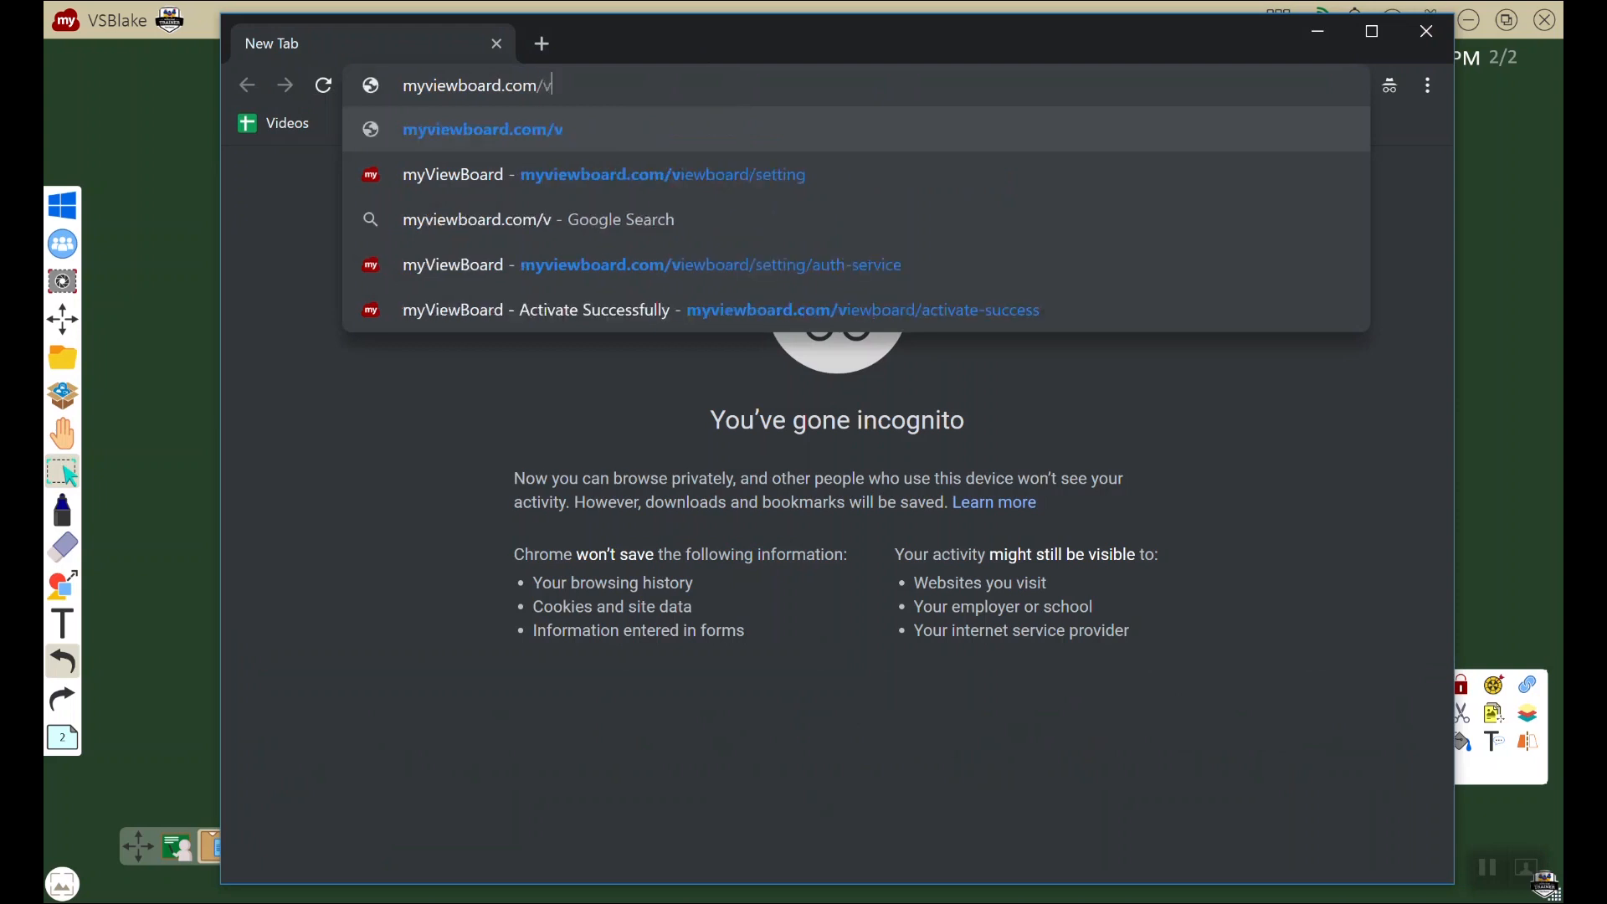
{"action": "key", "text": "Return"}
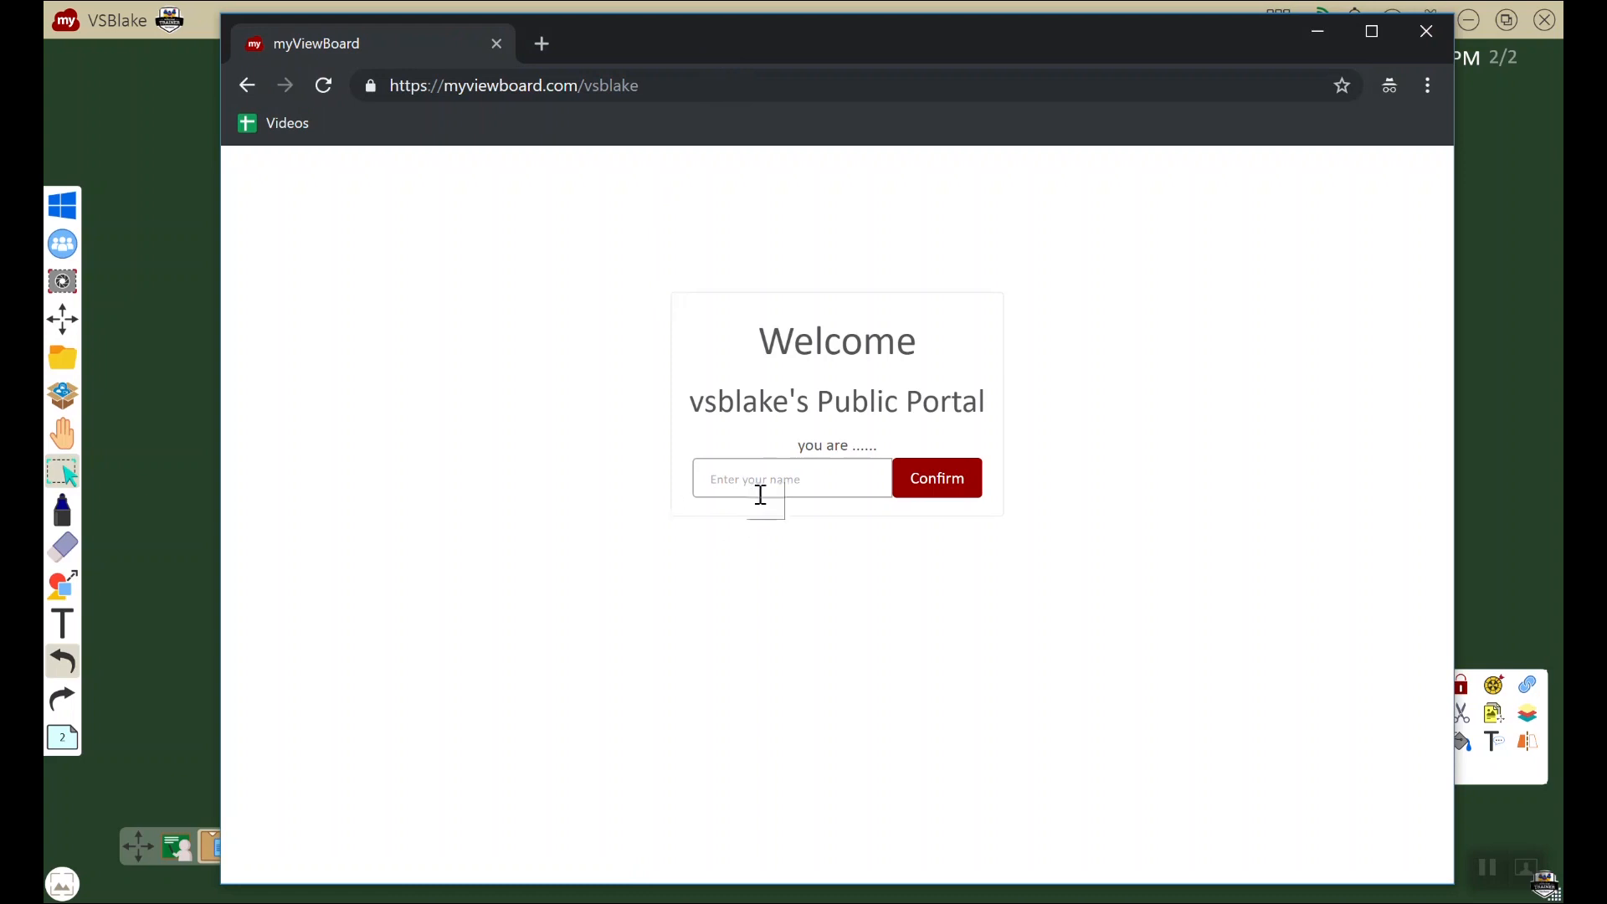
Step: Join the vsblake portal under the name Demo
{"action": "type", "text": "Dem"}
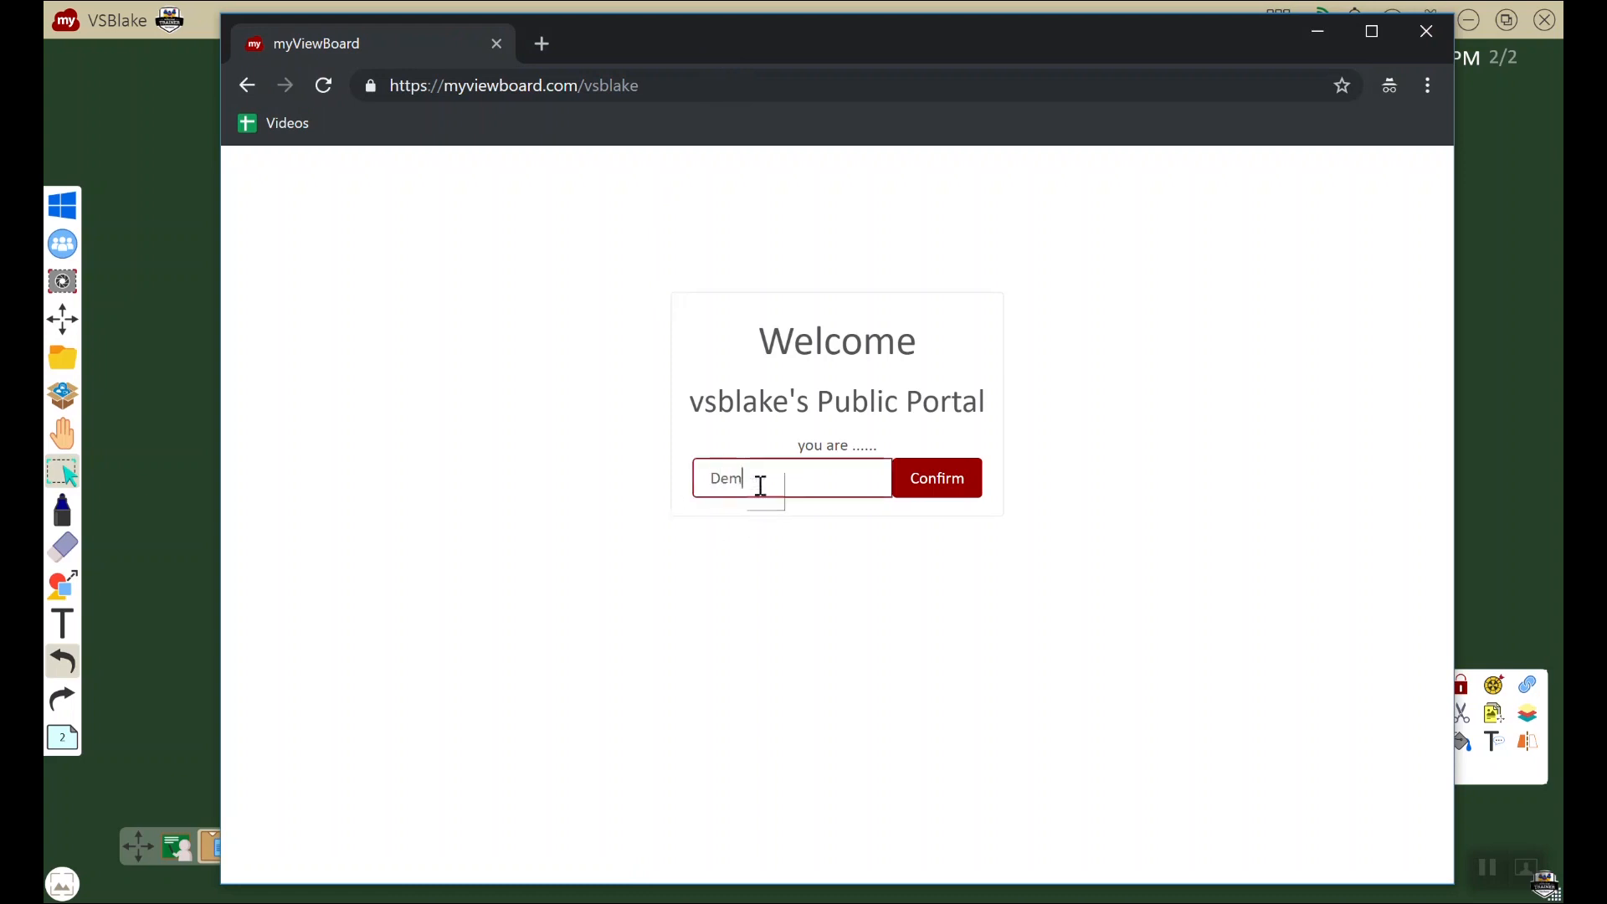
{"action": "left_click", "coordinate": [933, 477]}
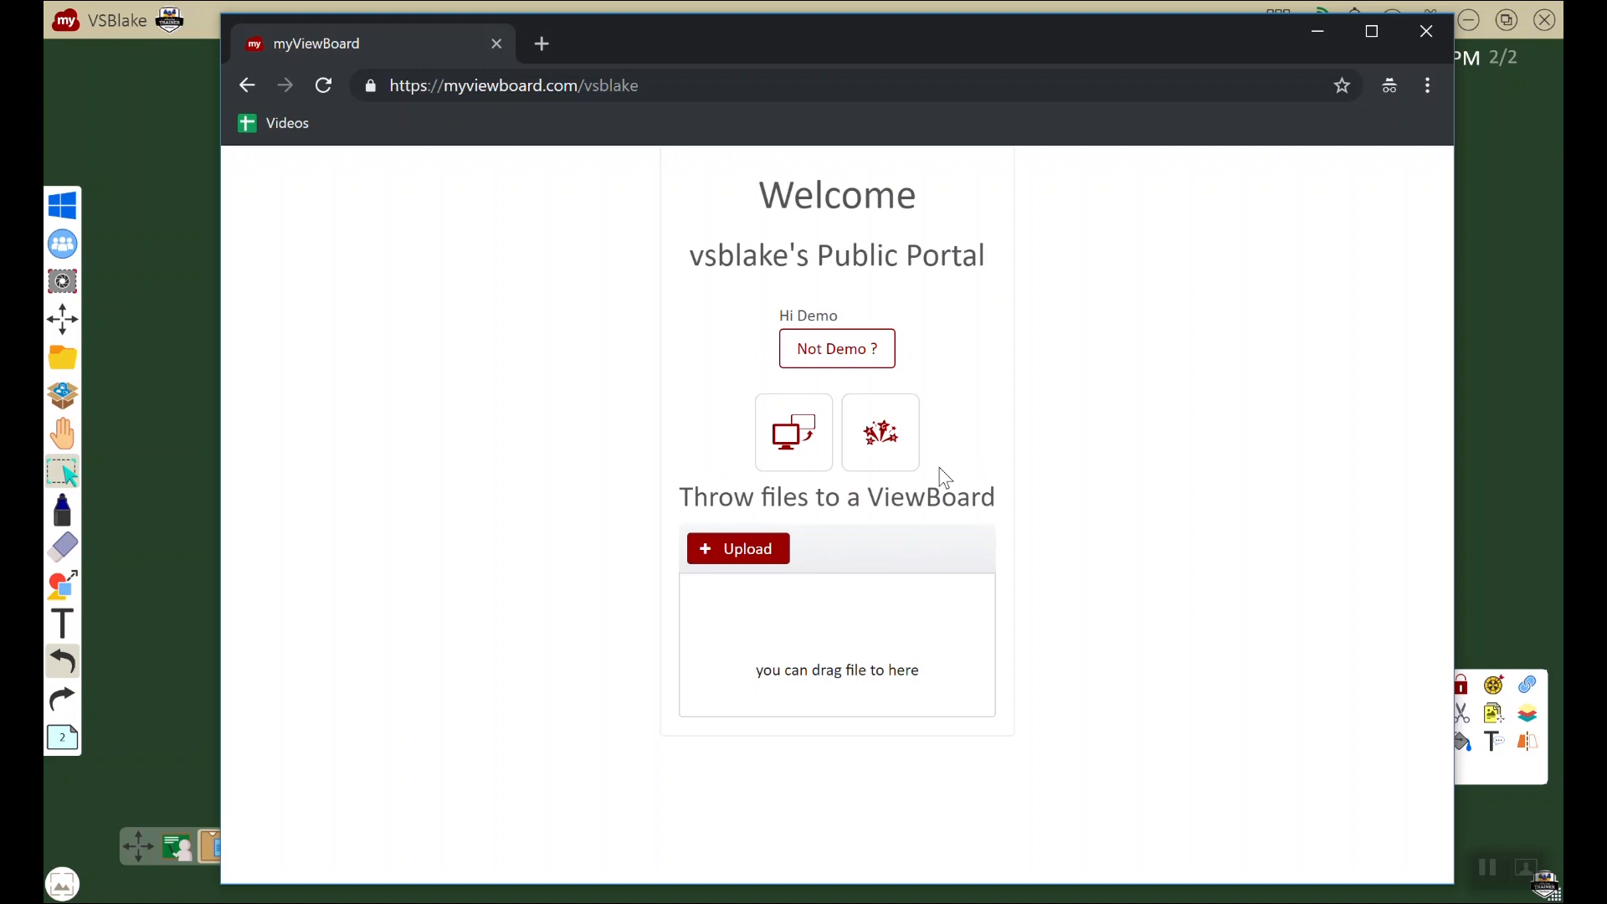
{"action": "mouse_move", "coordinate": [836, 631]}
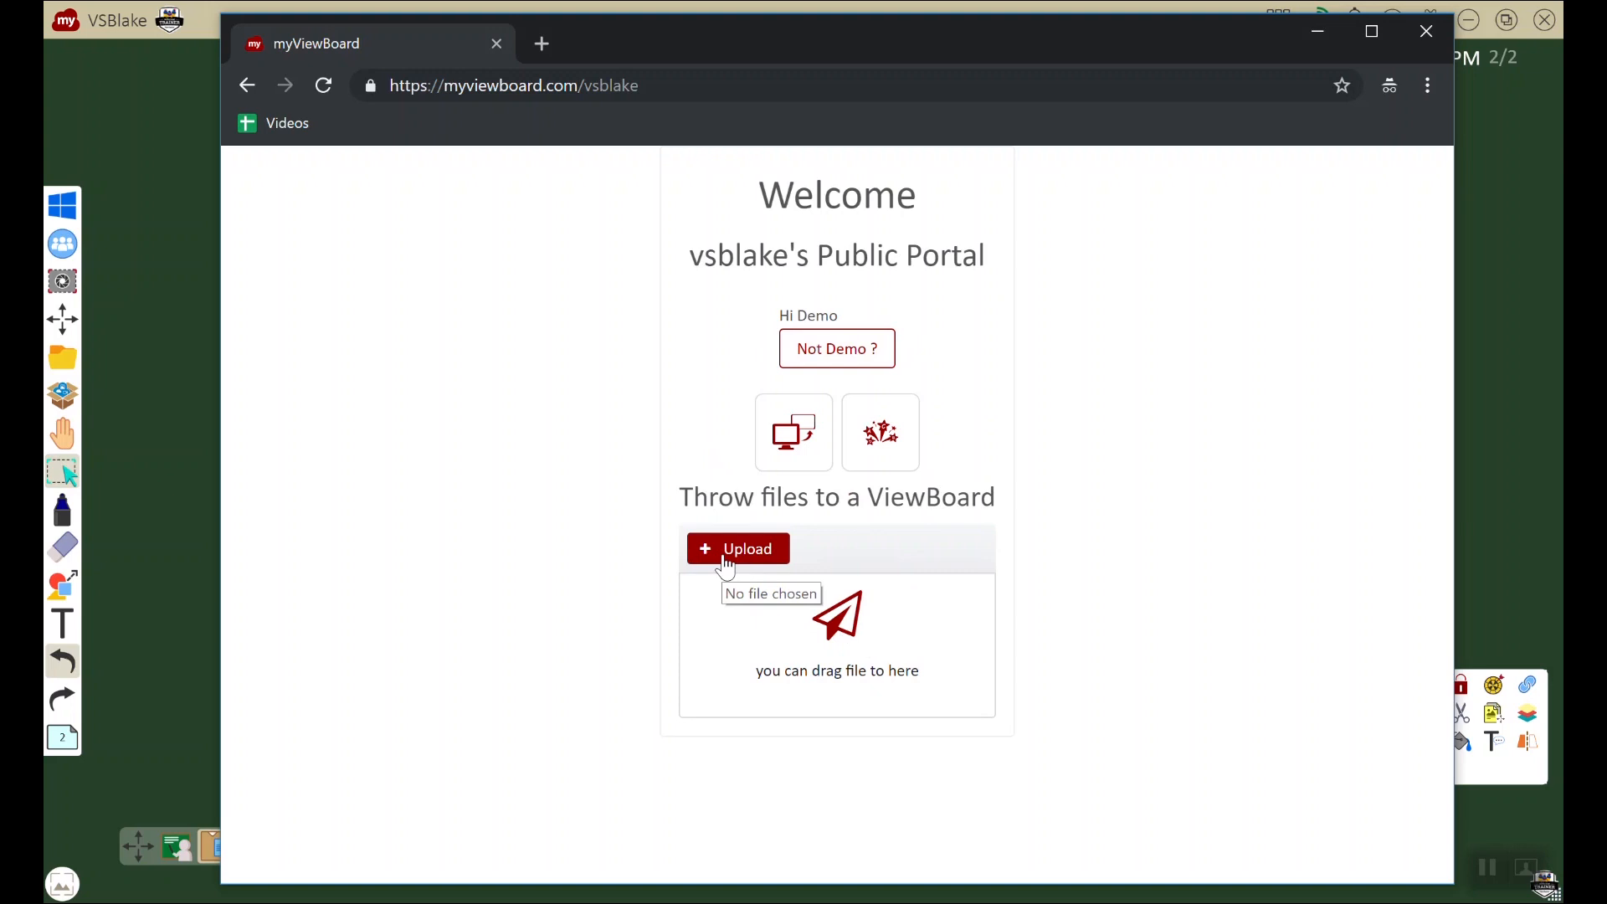
Step: Upload eraser.jpg from the Downloads folder to throw it to the ViewBoard
{"action": "left_click", "coordinate": [736, 549]}
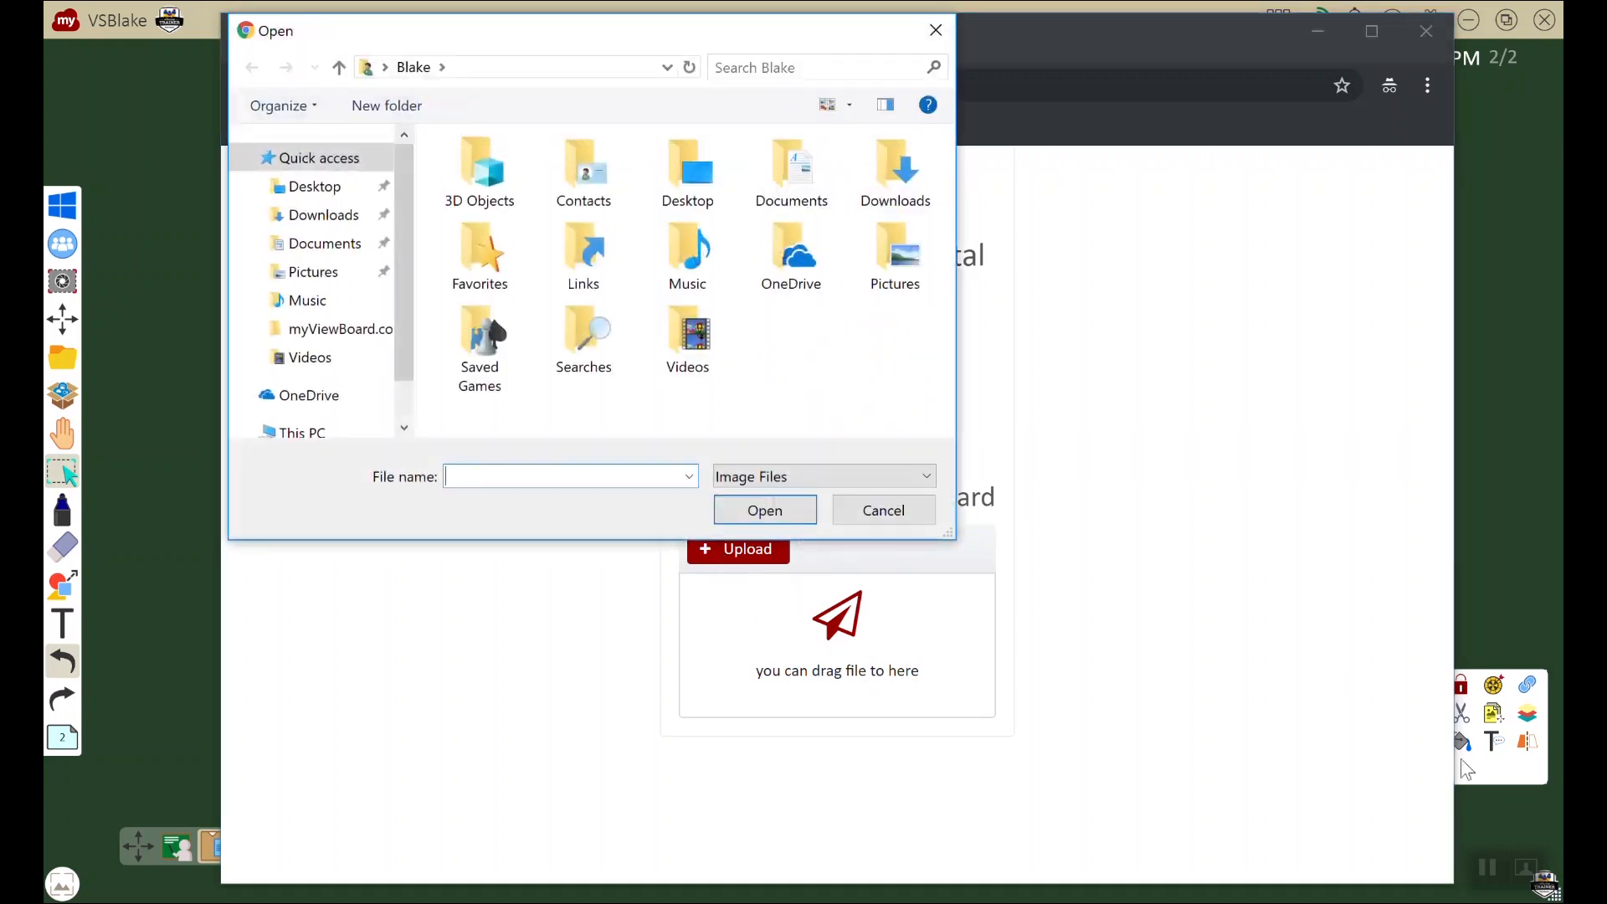
{"action": "double_click", "coordinate": [688, 338]}
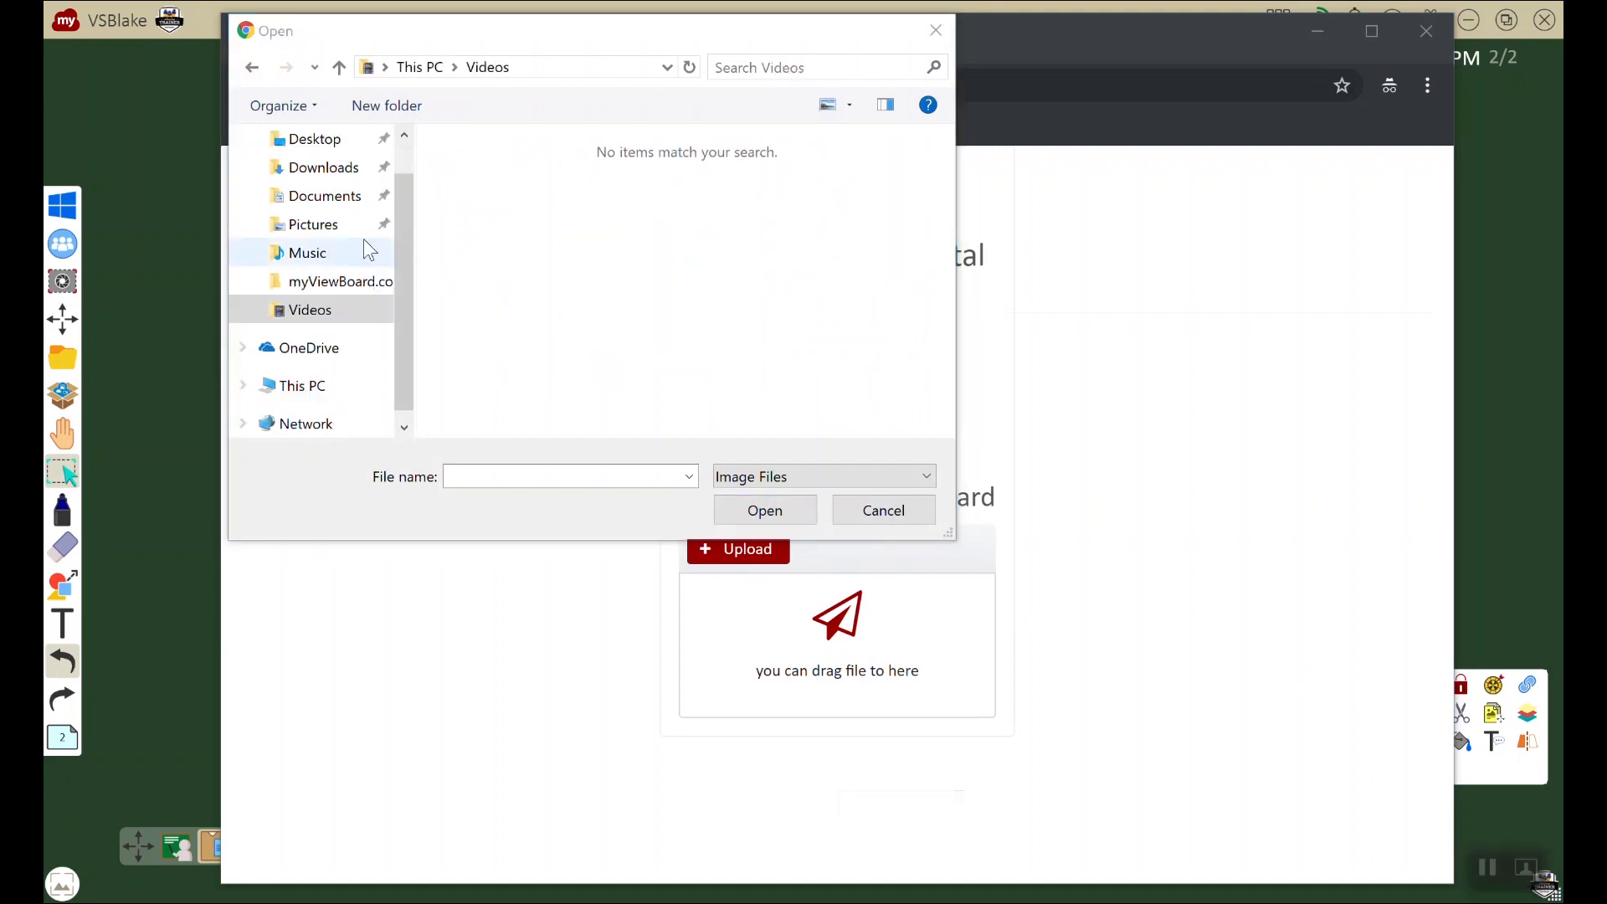
{"action": "left_click", "coordinate": [323, 168]}
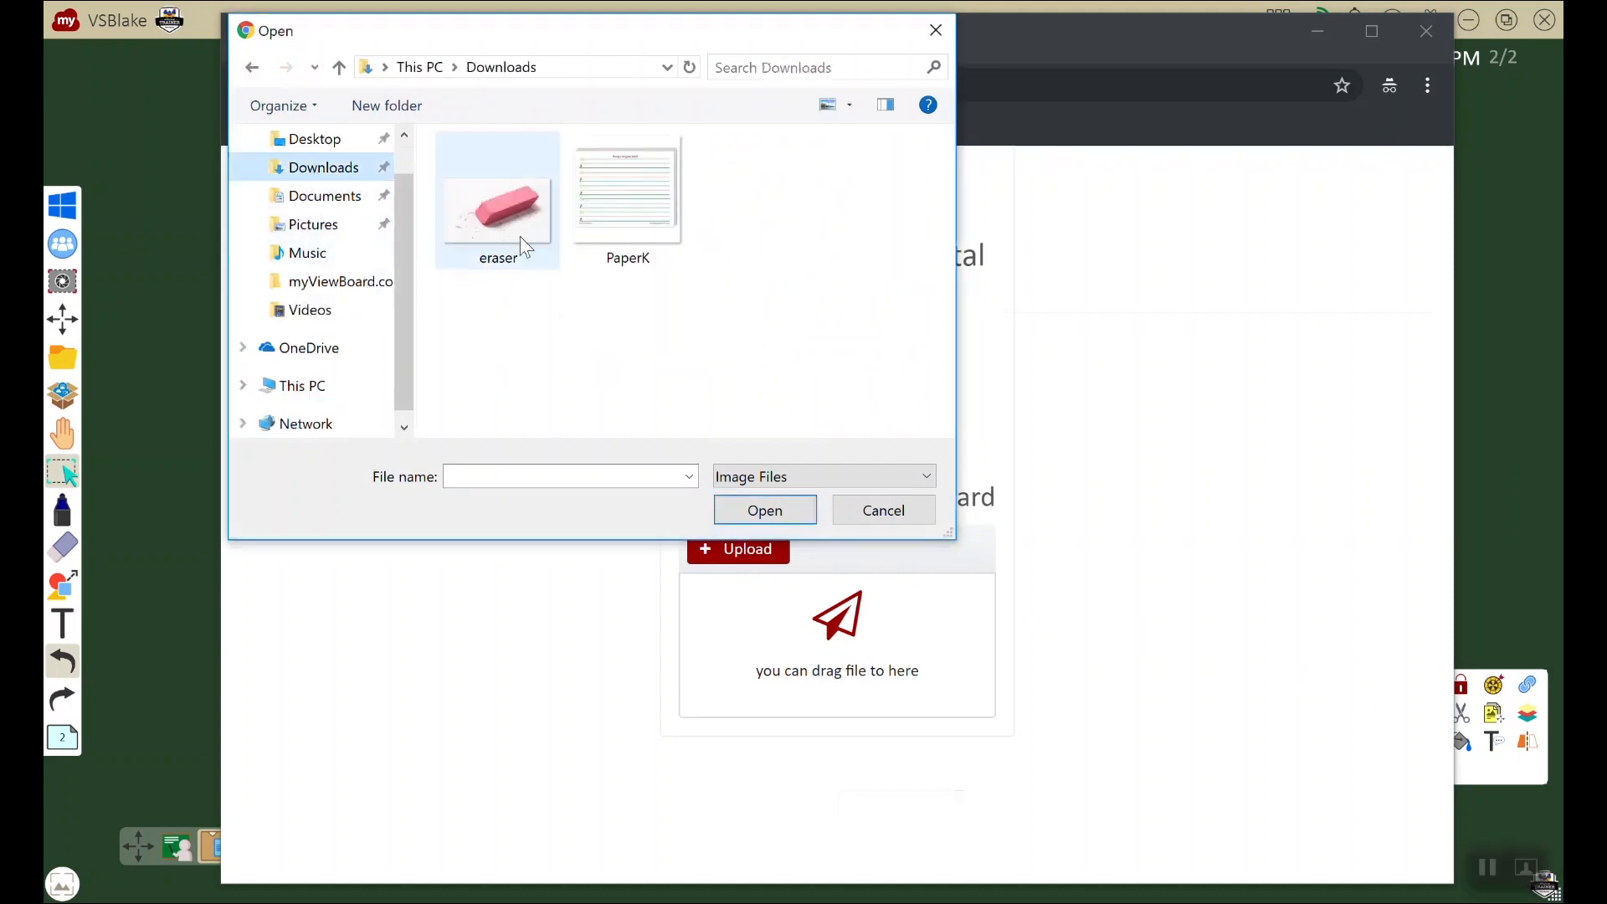
{"action": "left_click", "coordinate": [499, 199]}
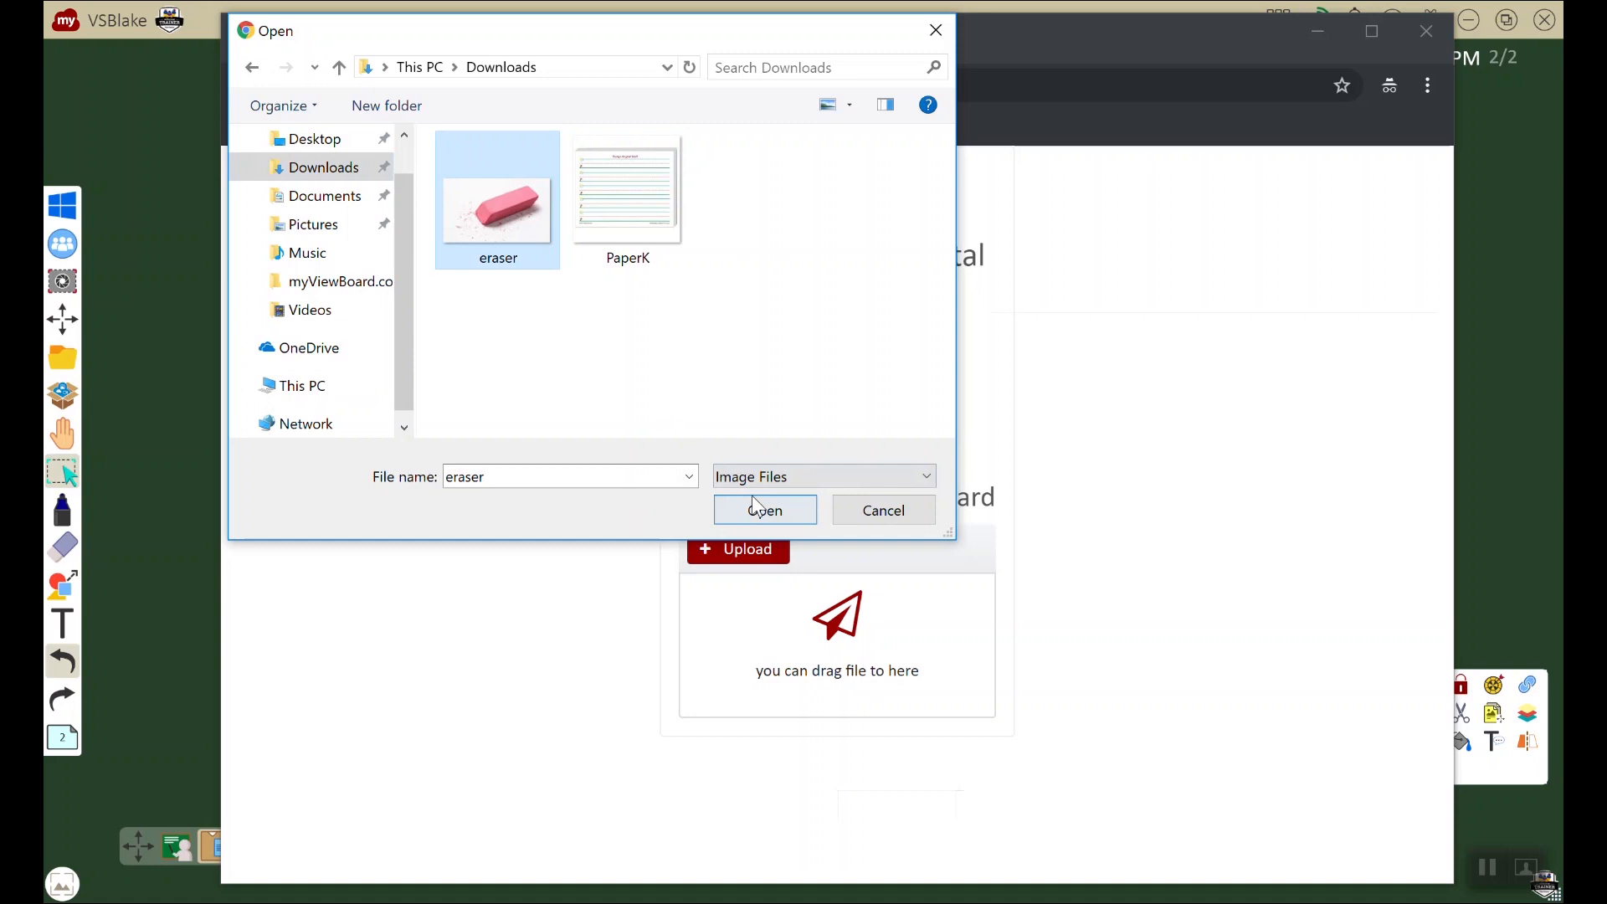
{"action": "left_click", "coordinate": [765, 511]}
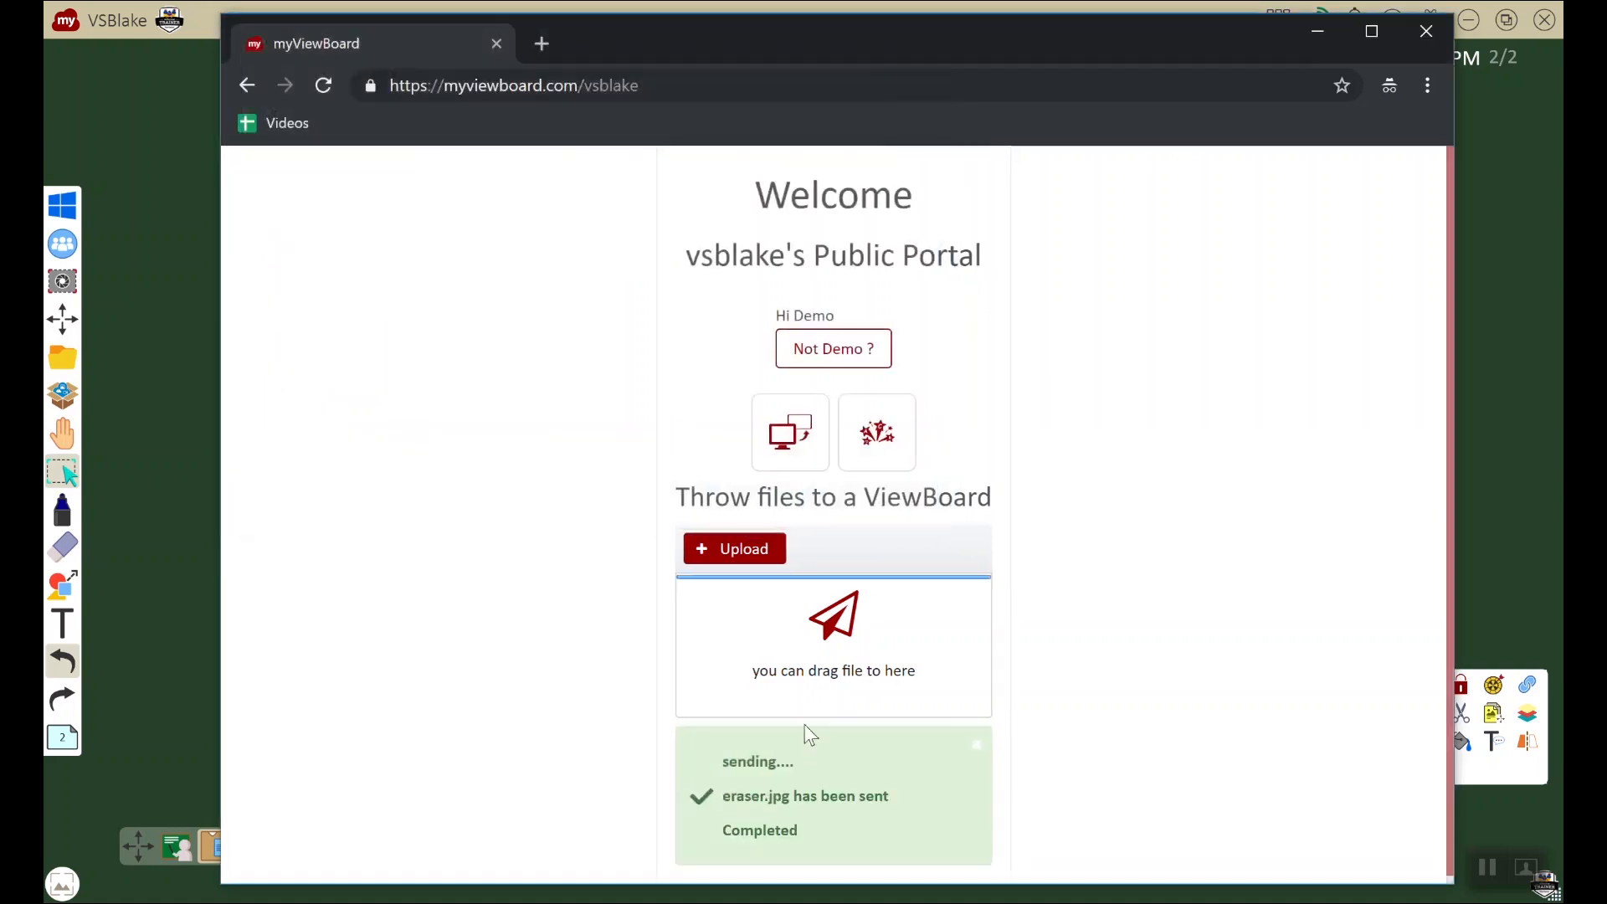
{"action": "mouse_move", "coordinate": [117, 326]}
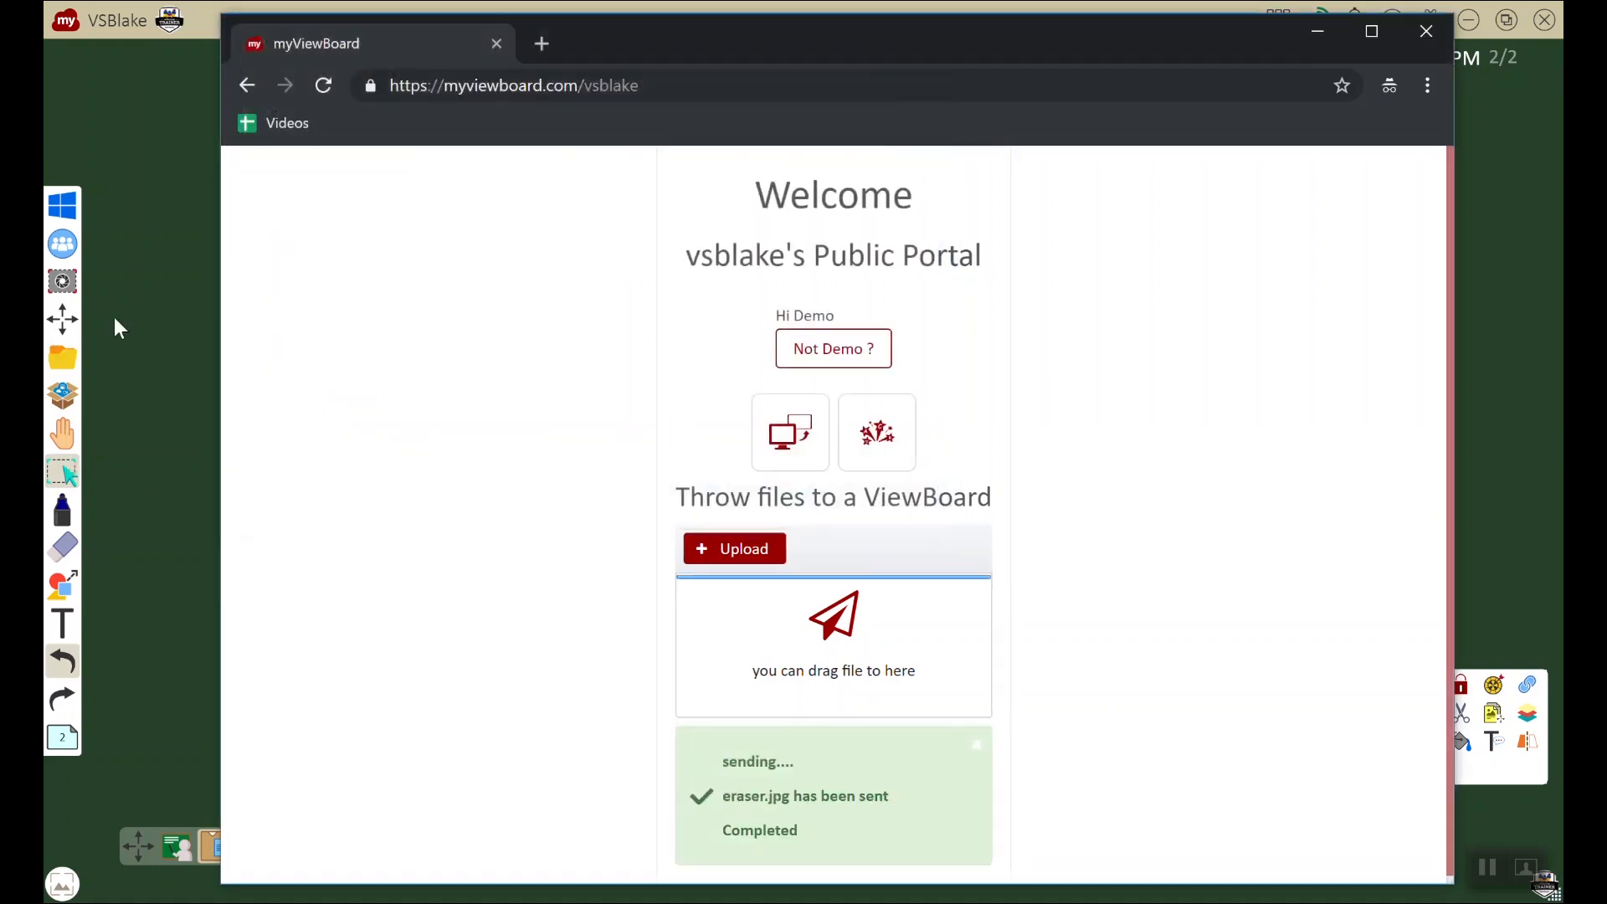
{"action": "mouse_move", "coordinate": [1270, 47]}
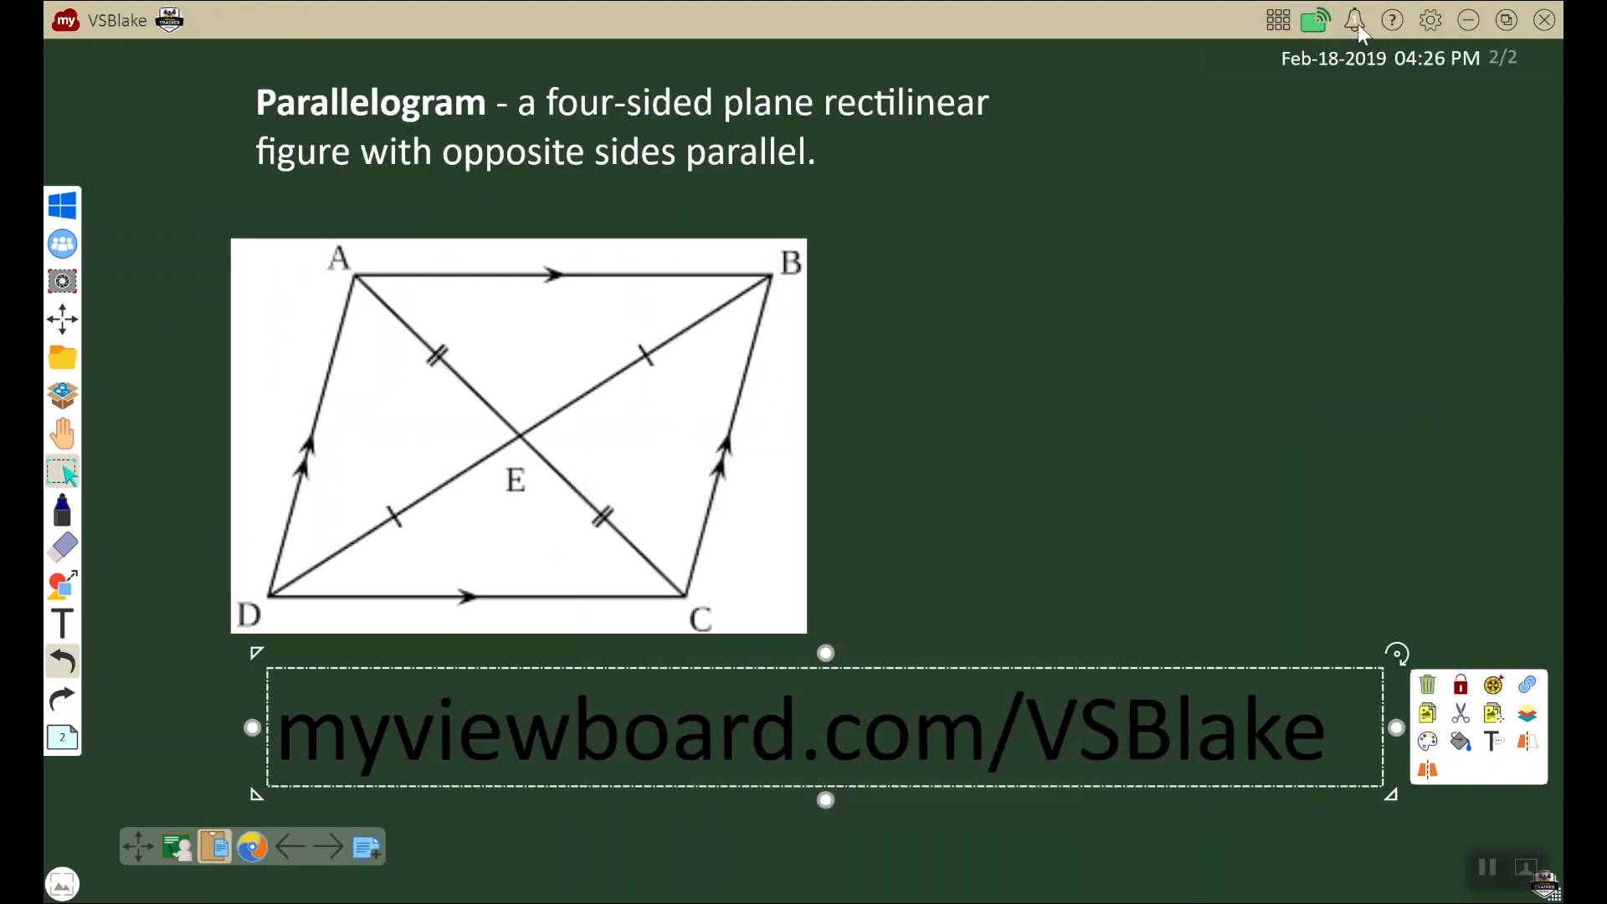
Step: Check the whiteboard notifications for the thrown eraser.jpg file
{"action": "left_click", "coordinate": [1353, 20]}
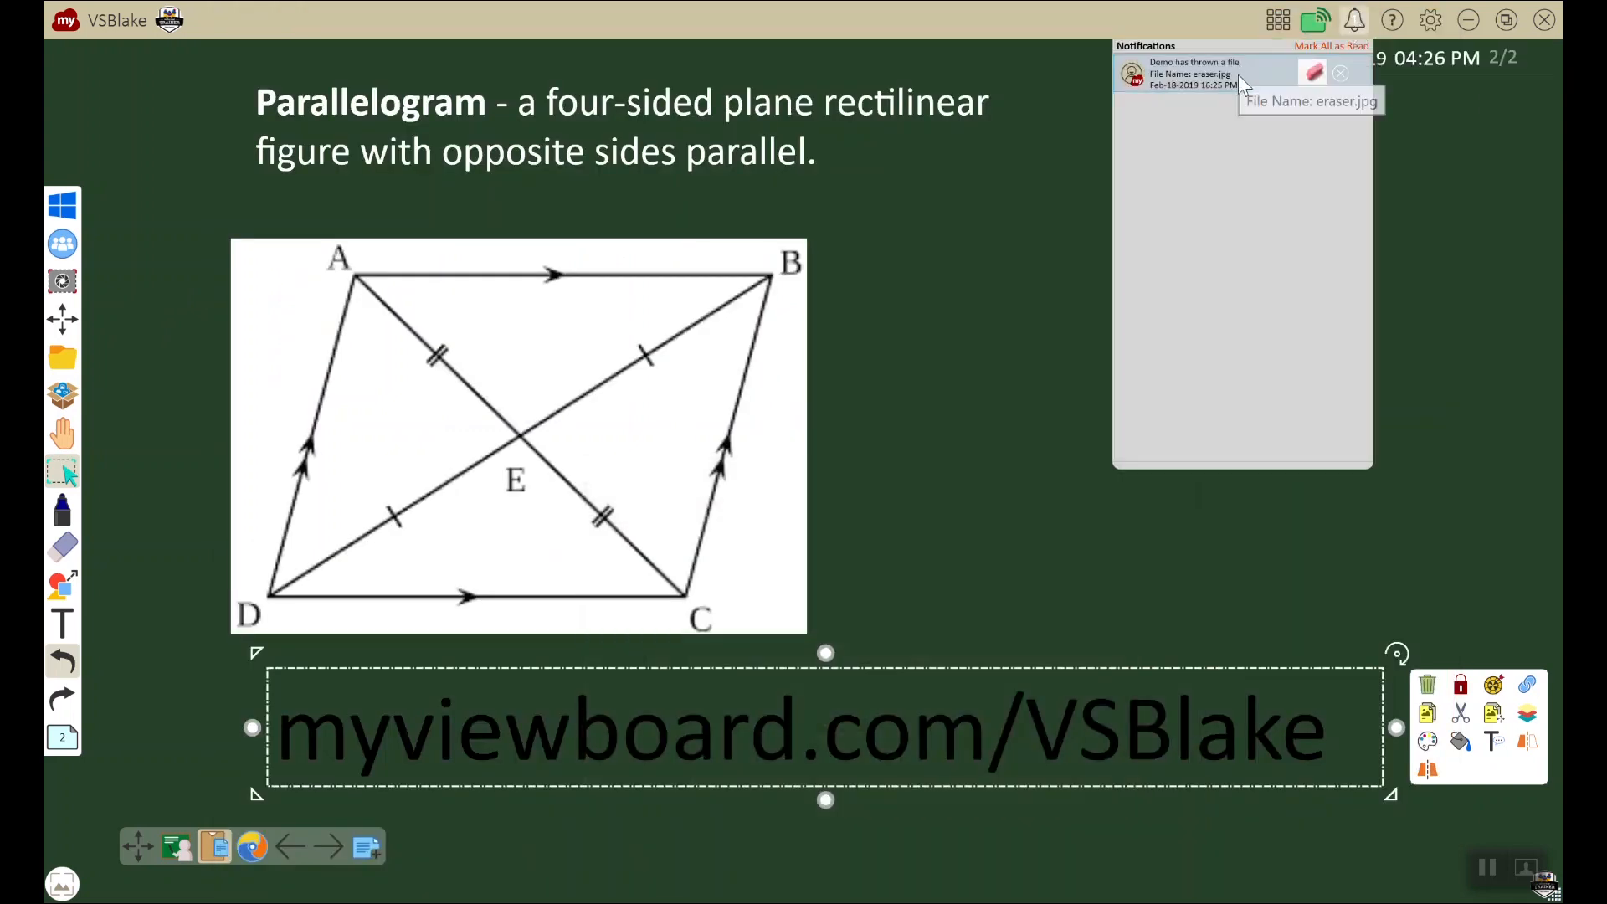
{"action": "mouse_move", "coordinate": [1309, 100]}
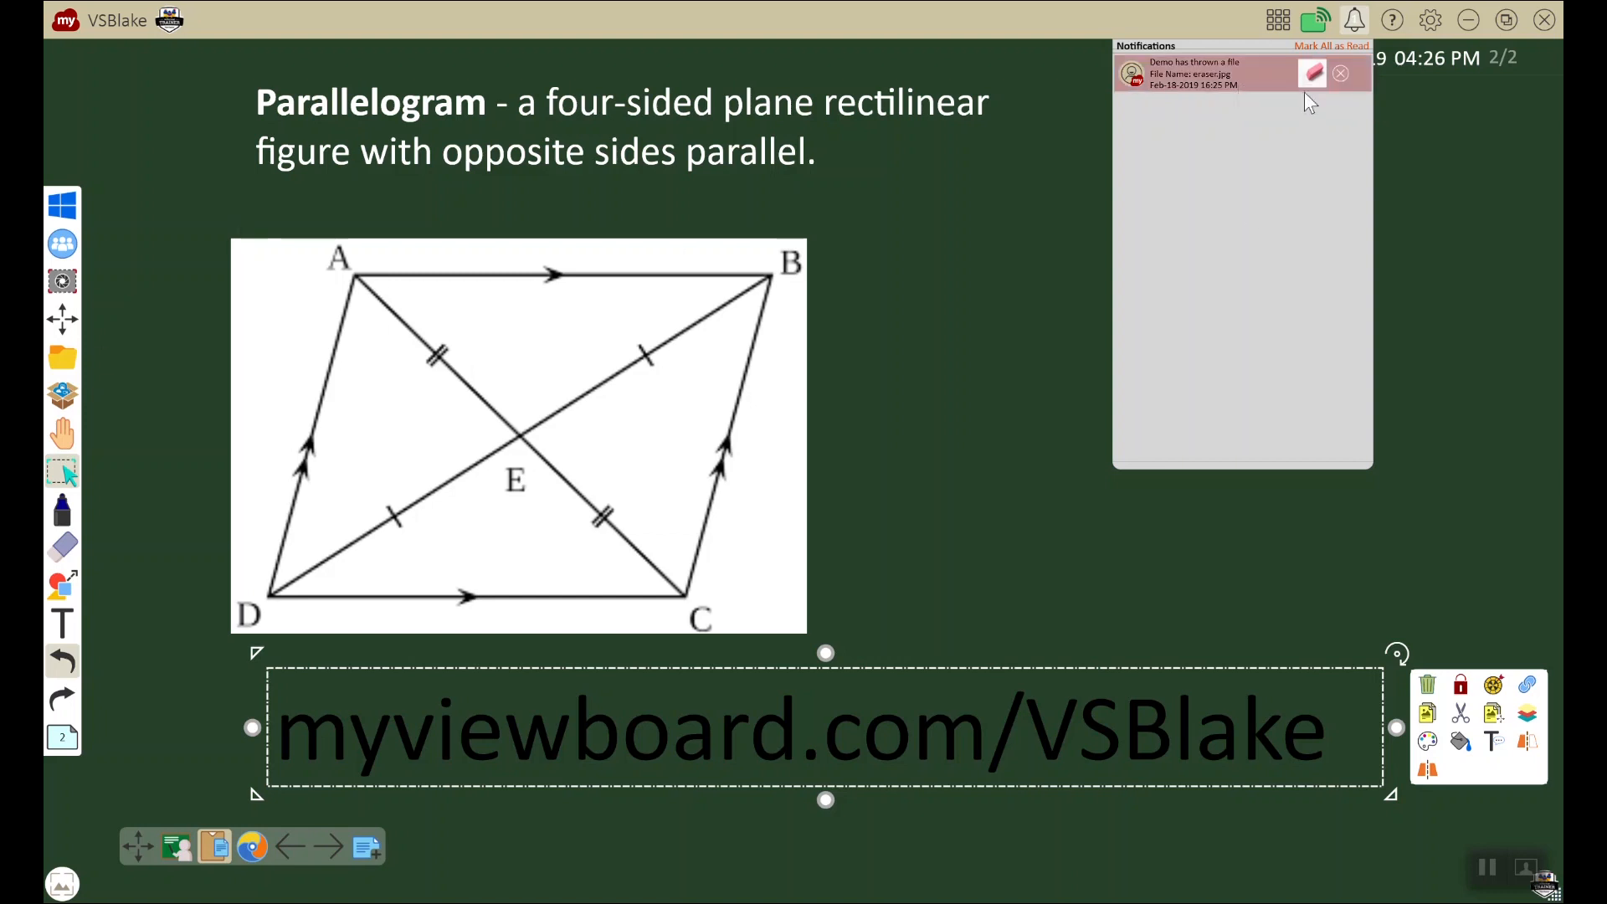
{"action": "mouse_move", "coordinate": [64, 403]}
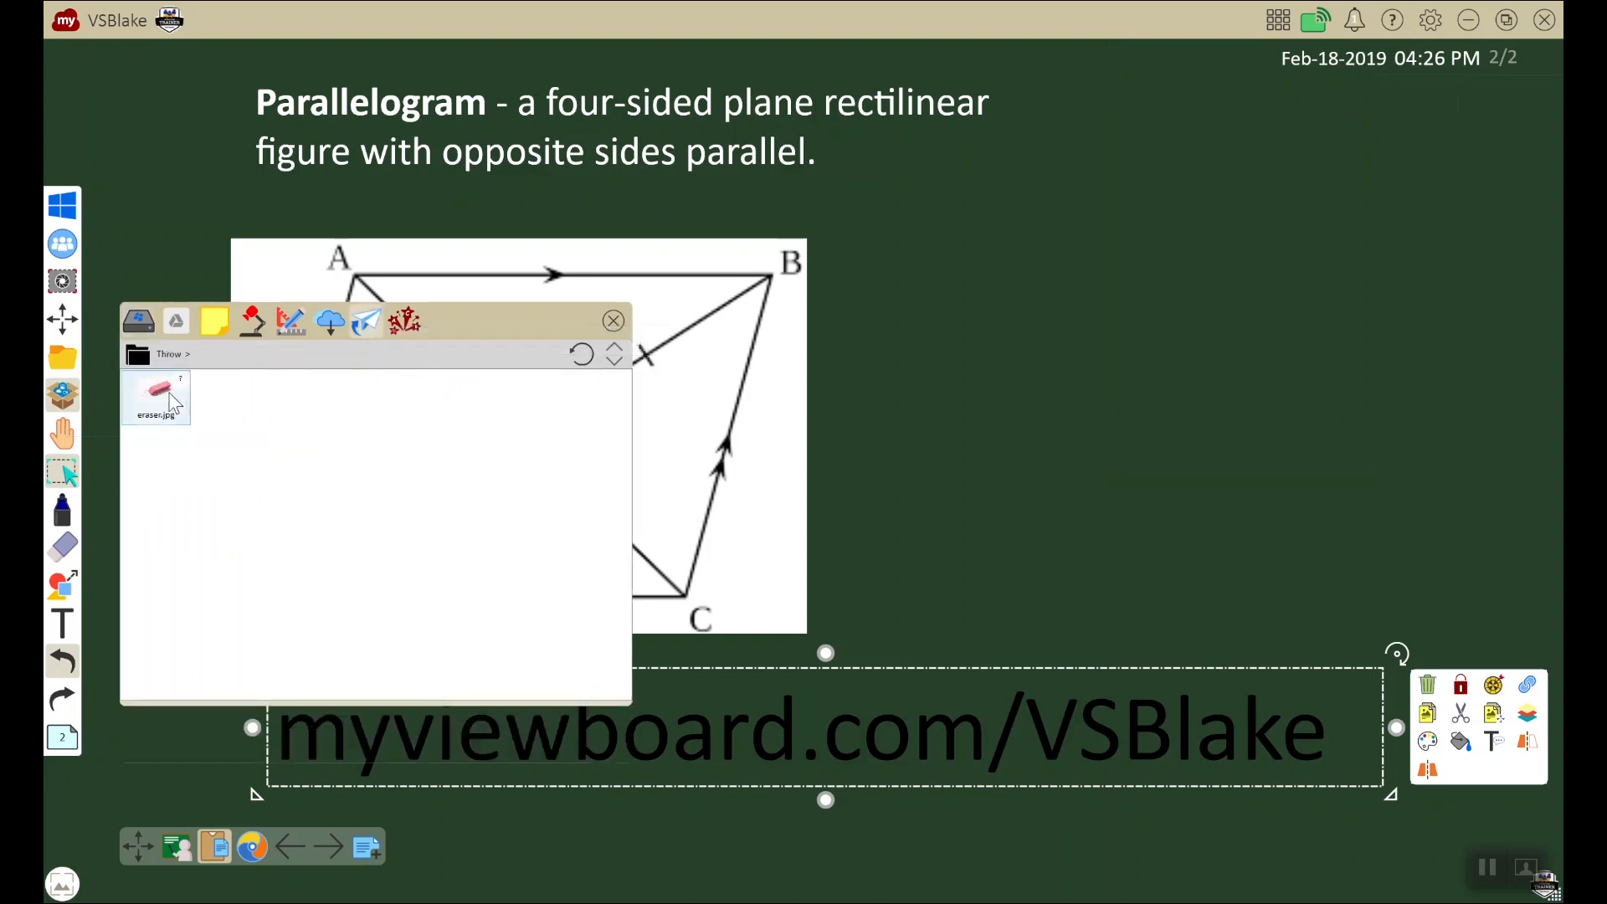
{"action": "mouse_move", "coordinate": [158, 398]}
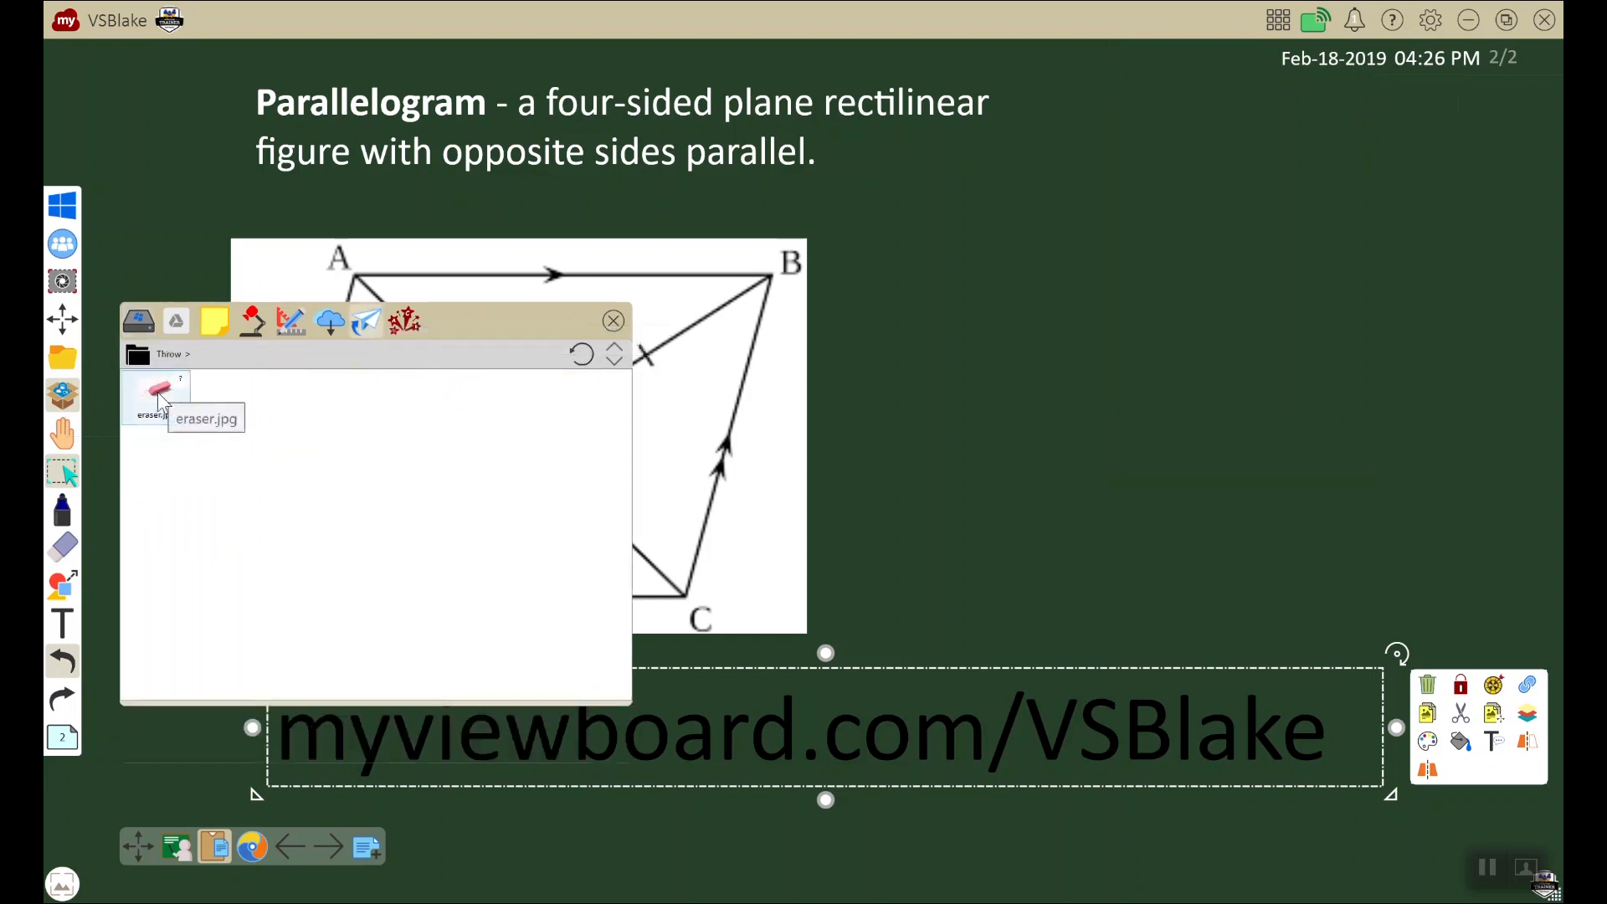